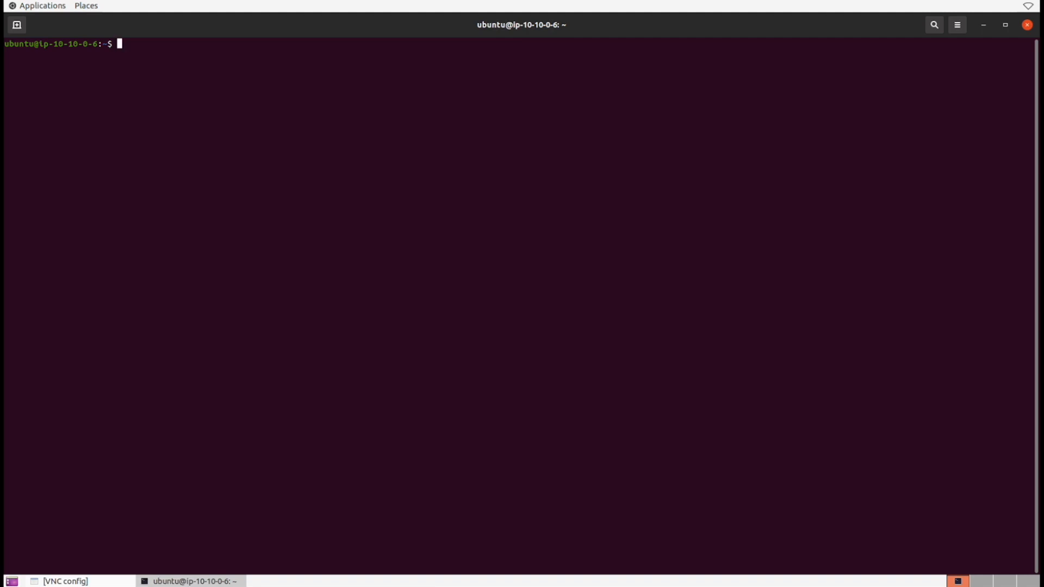
Generate an RSA private key into private_key.pem with openssl genpkey
text(open)
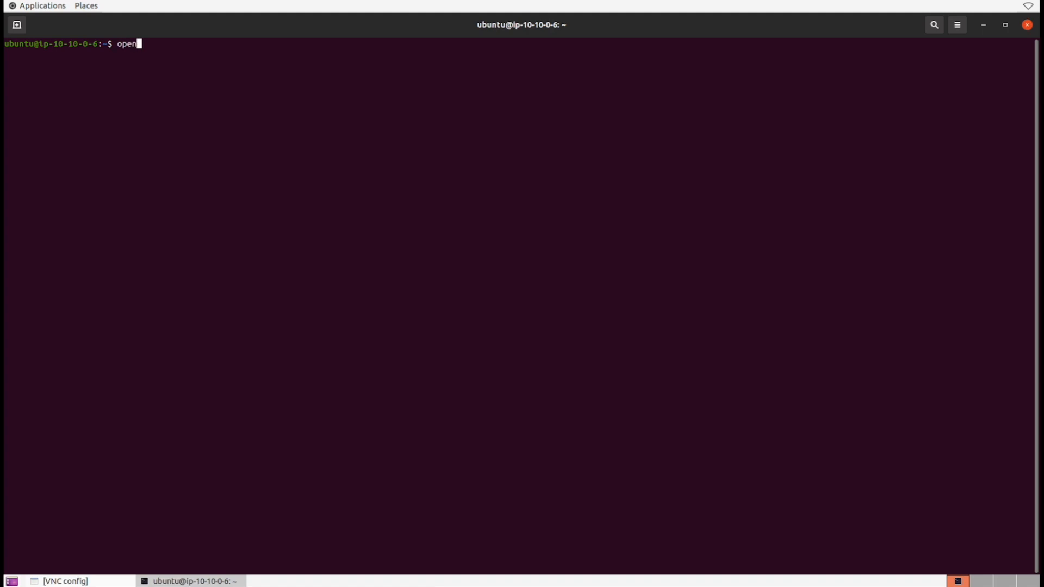
text(ssl genpkey -alg)
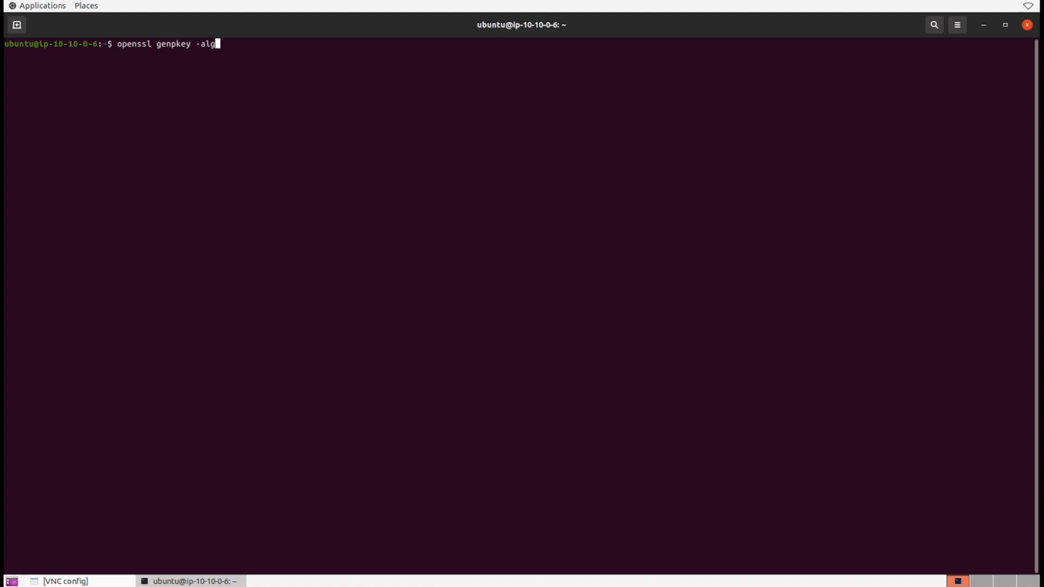
text(orithm RSA -out private_)
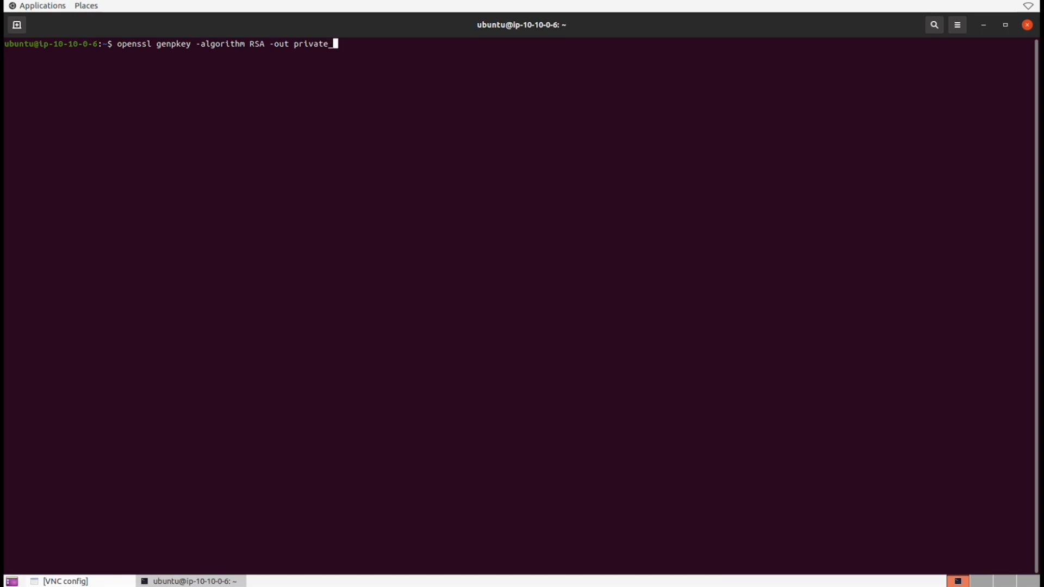
key(Return)
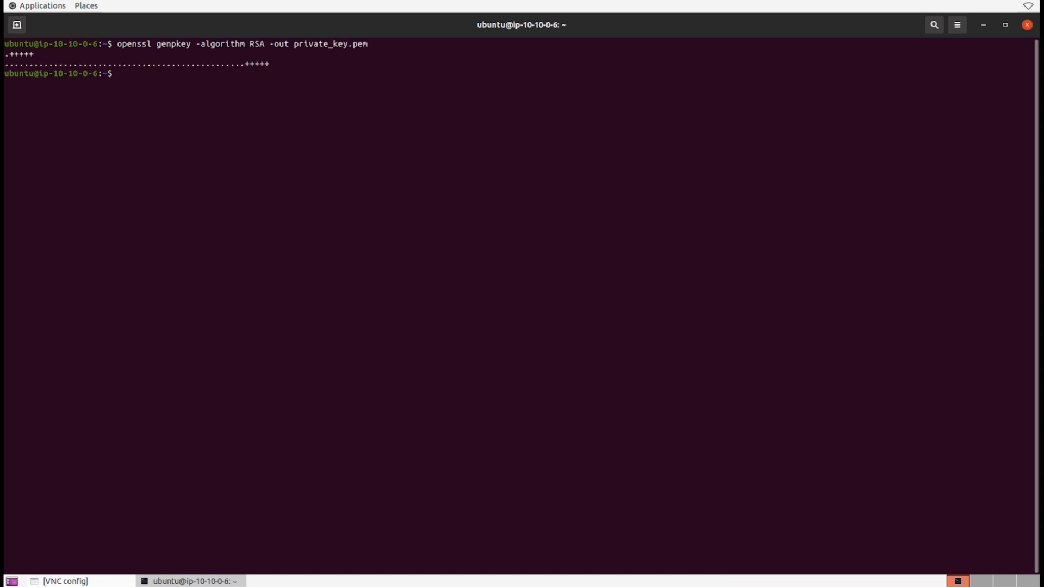
Extract the matching public key from private_key.pem into public_key.pem
text(openssl rsa -)
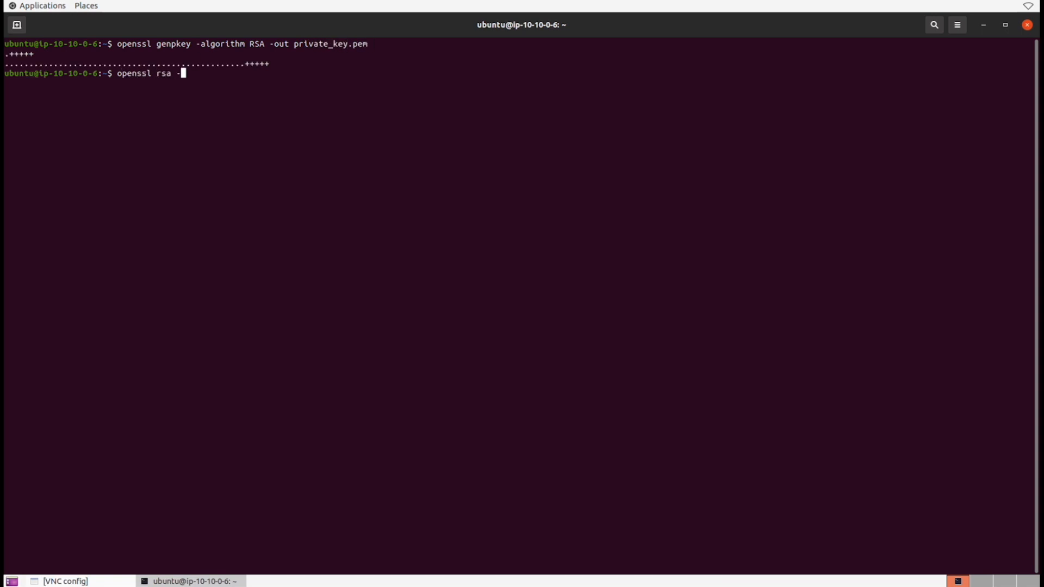
text(pubout -in private_key.pem)
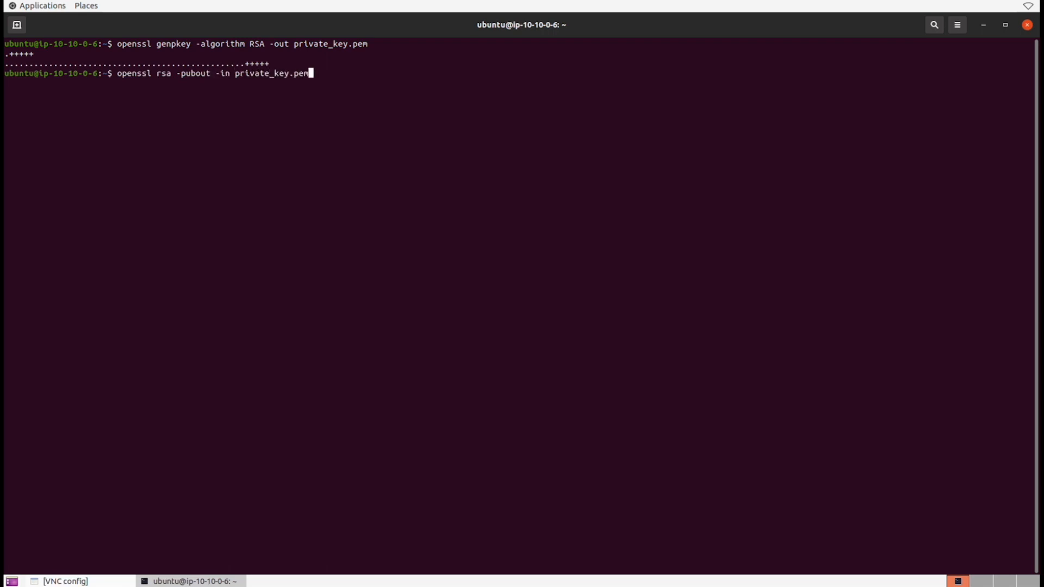
text(-out public_key.)
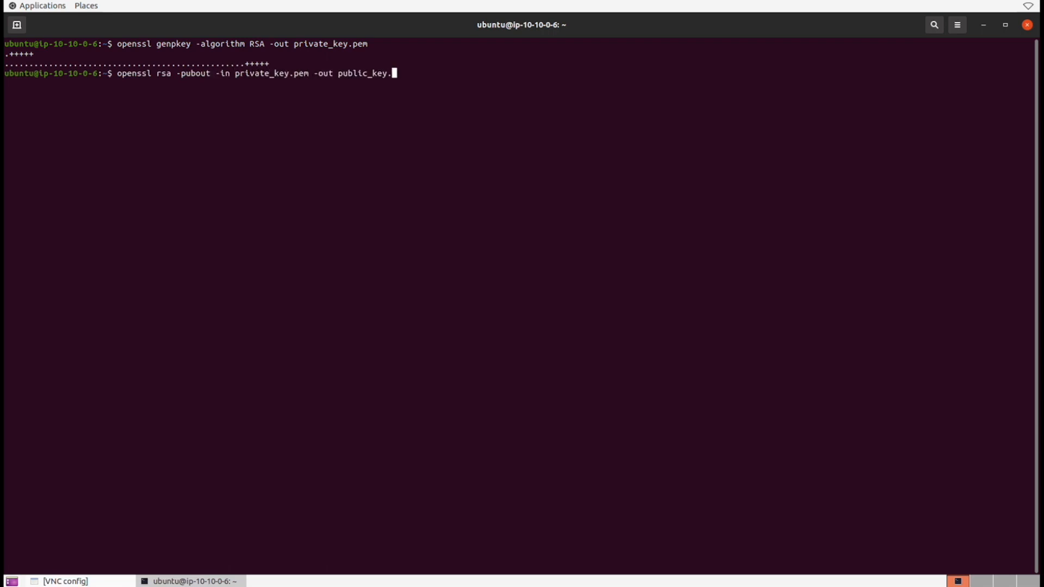
key(Return)
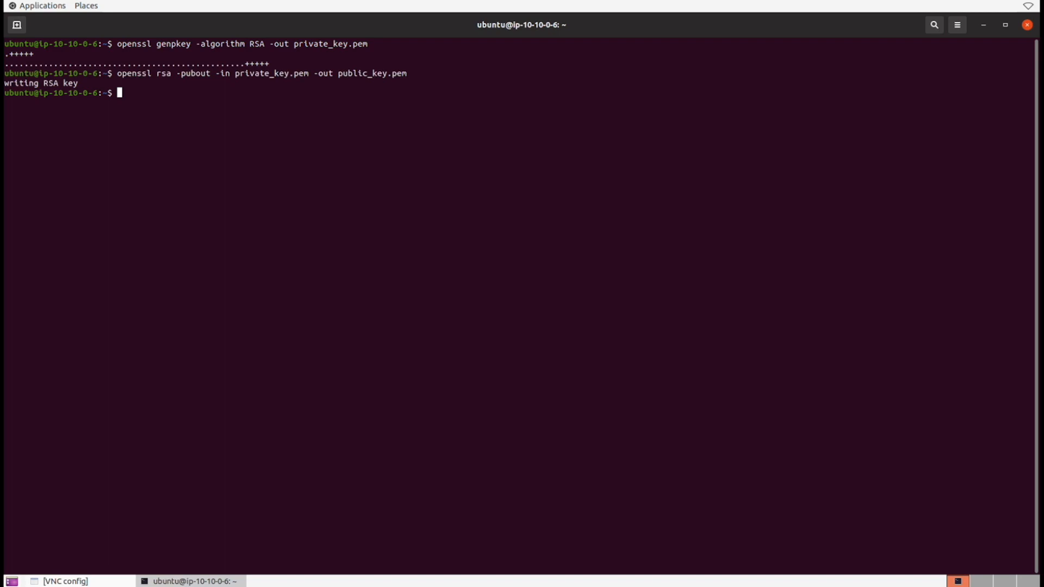
Write "Digitally signed message - signed by your friendly neighborhood spiderman." into message.txt
text(echo)
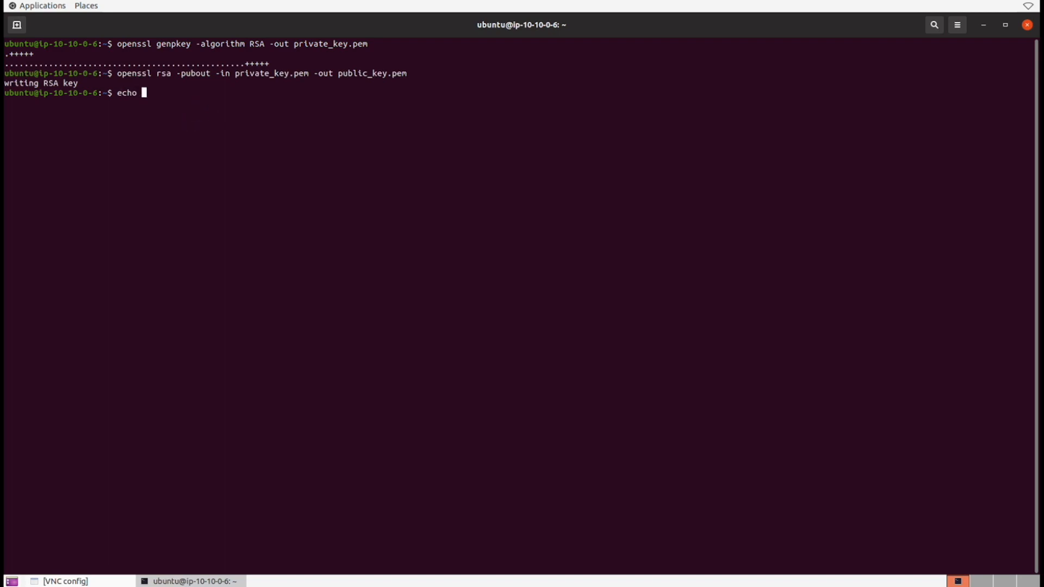
text("Digitally)
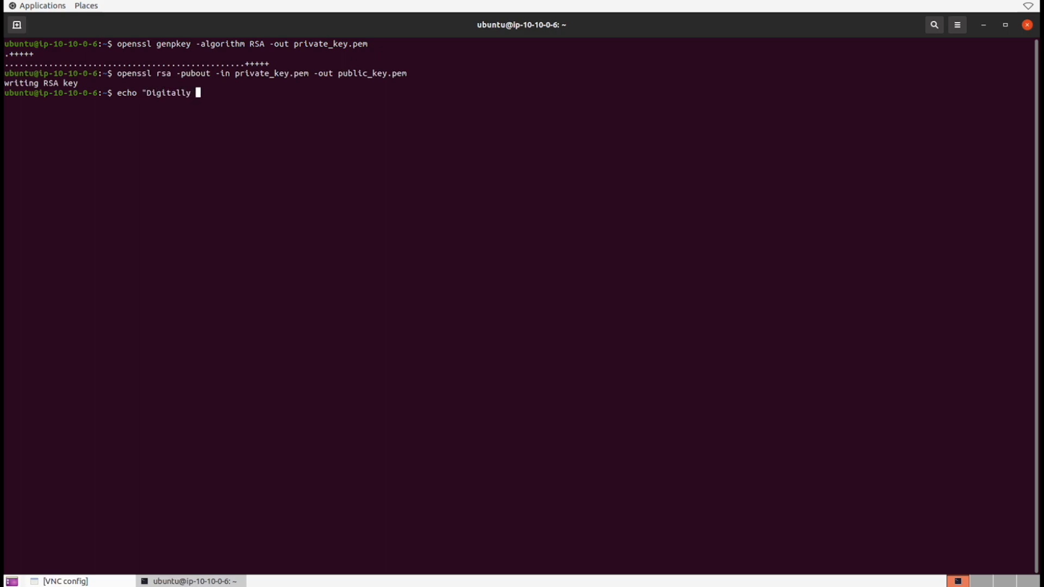
text(signed message - sig)
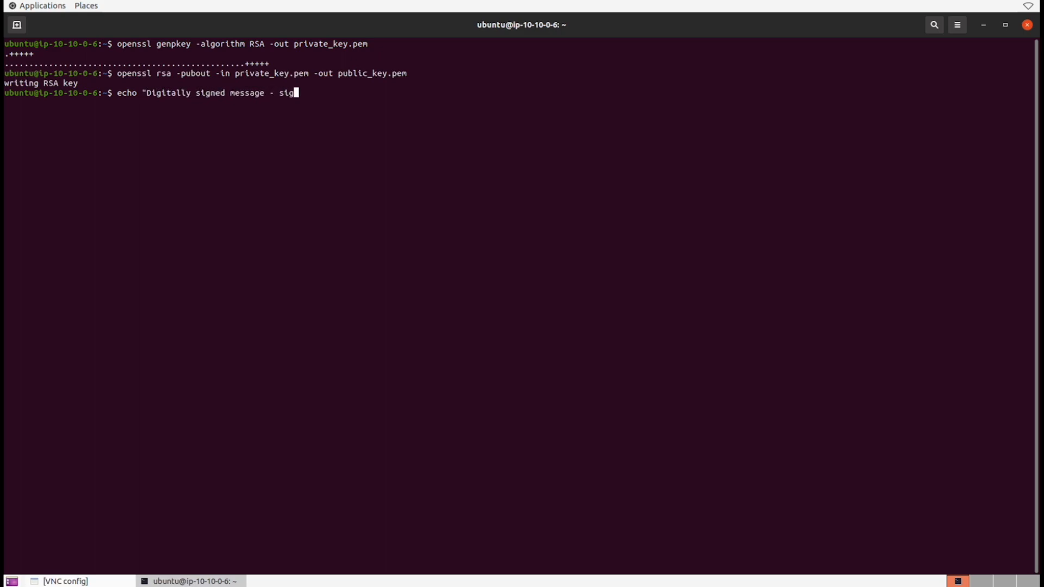
text(ned by your frie)
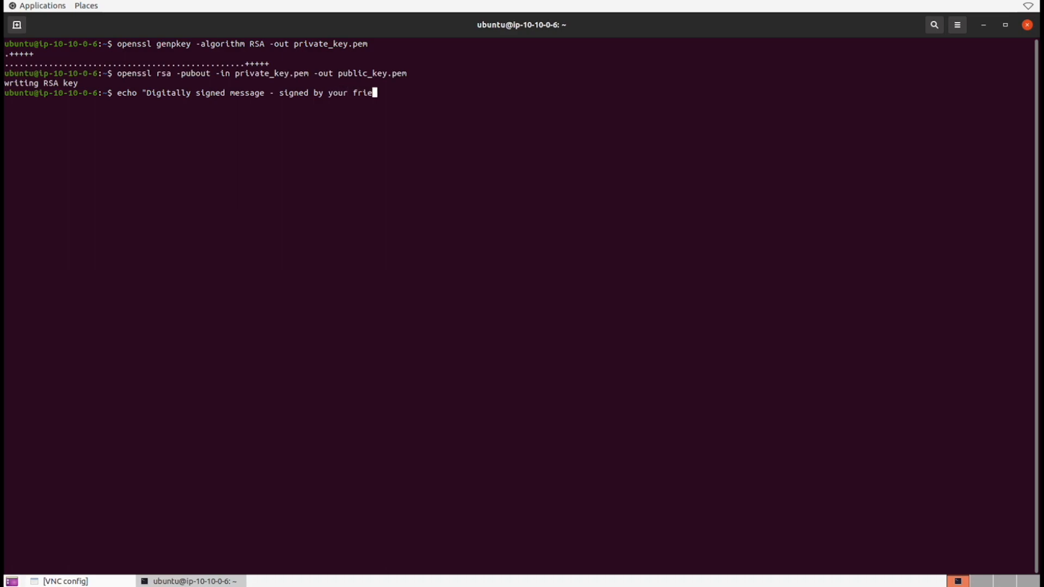
text(ndly neighbo)
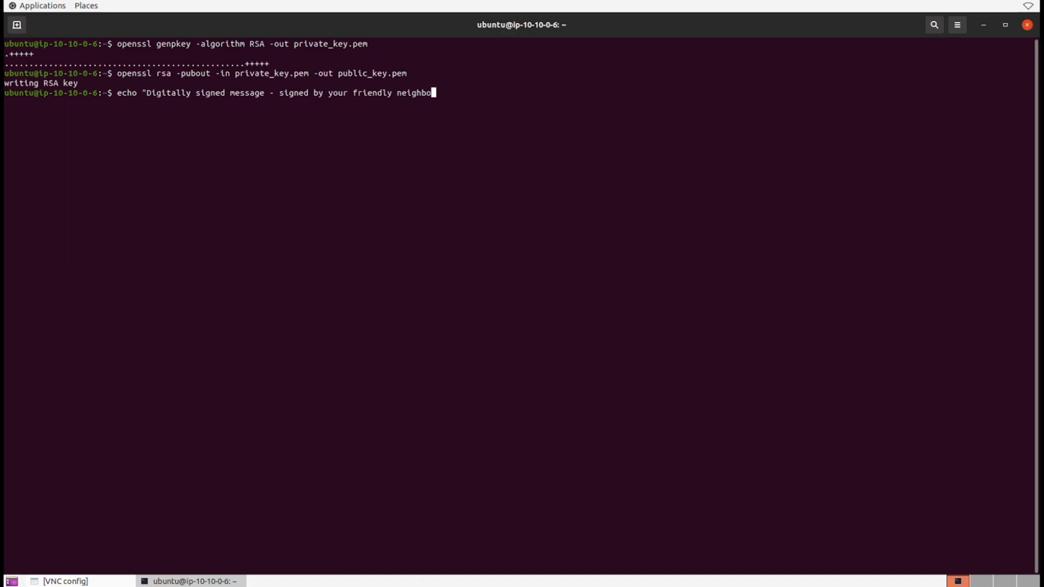
text(rhood spiderman)
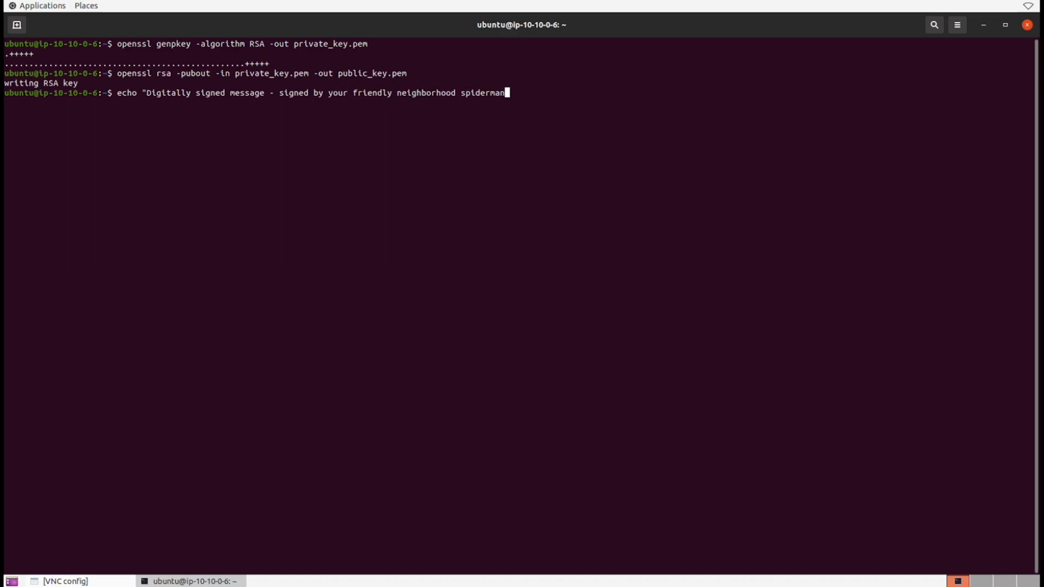
text(." > message.txt)
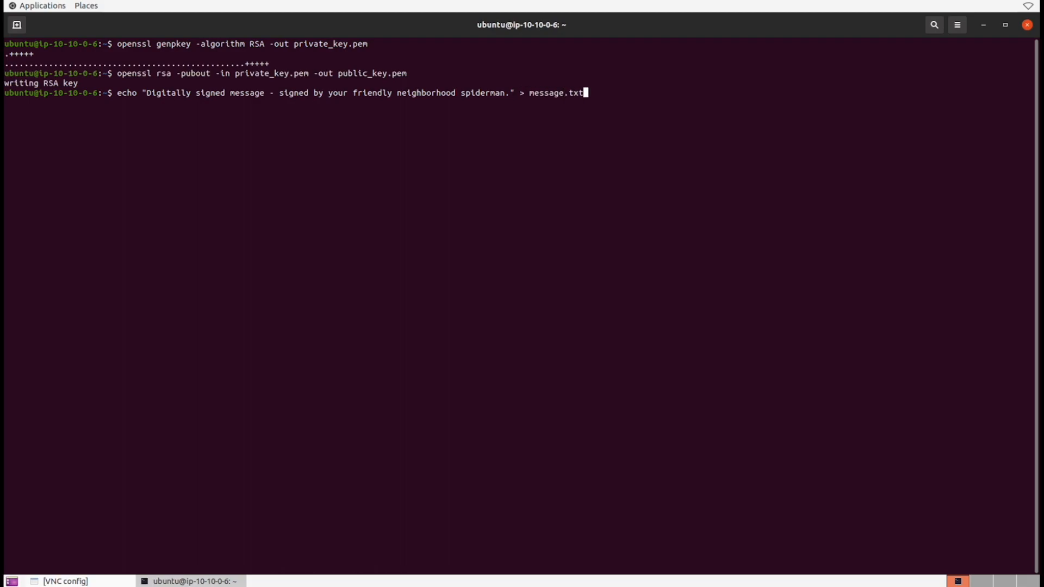
key(Return)
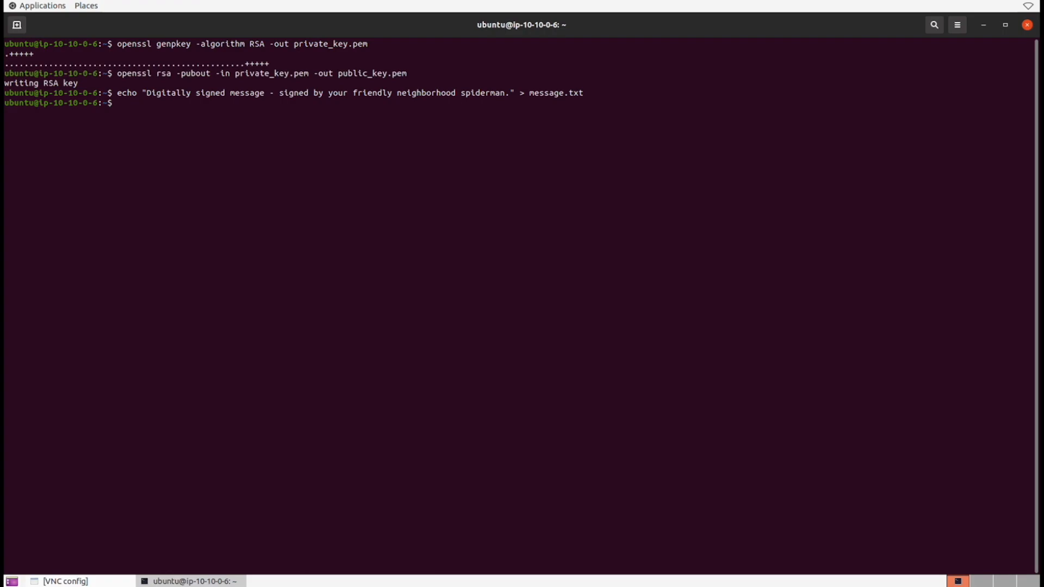
Sign message.txt with private_key.pem using SHA-256, saving the signature as signature.bin
text(openssl)
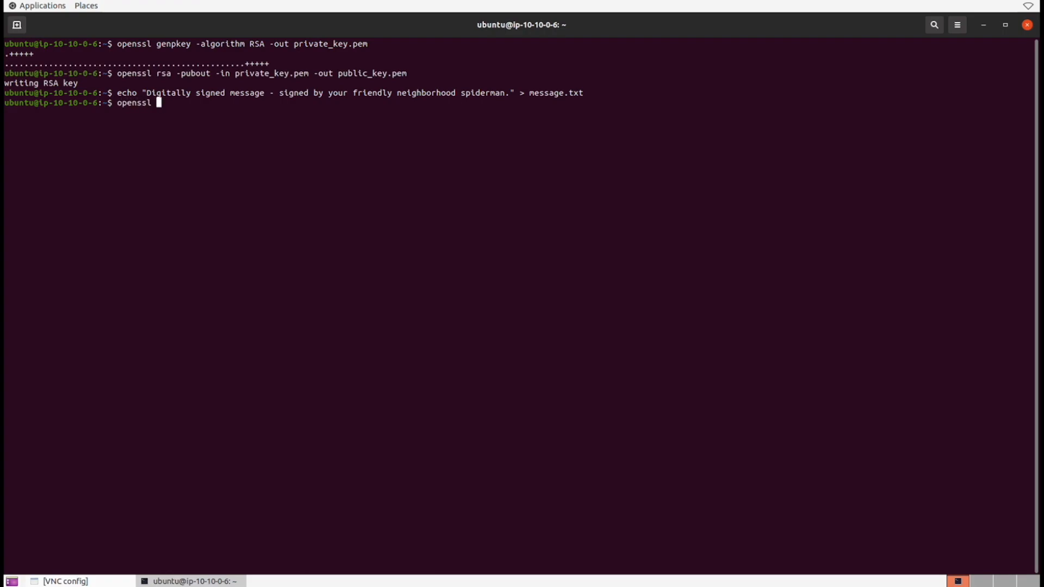
text(d)
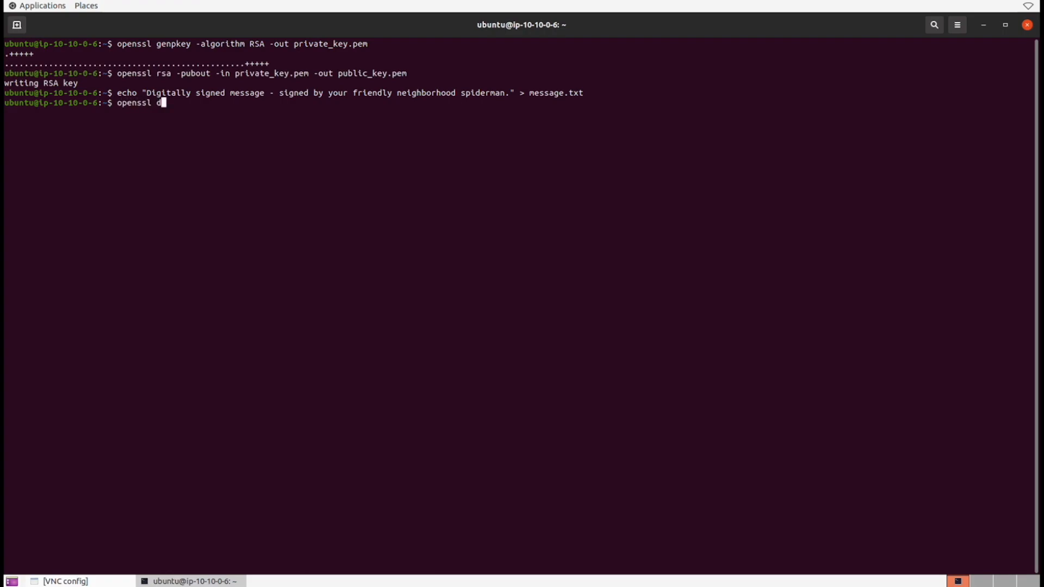
text(gst -sha2)
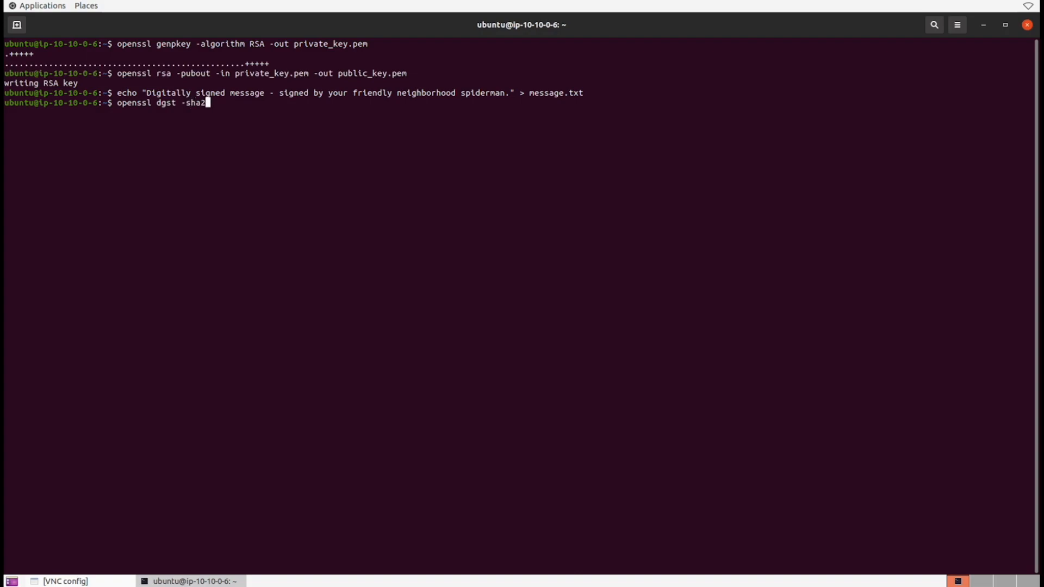
text(56 -sign priv)
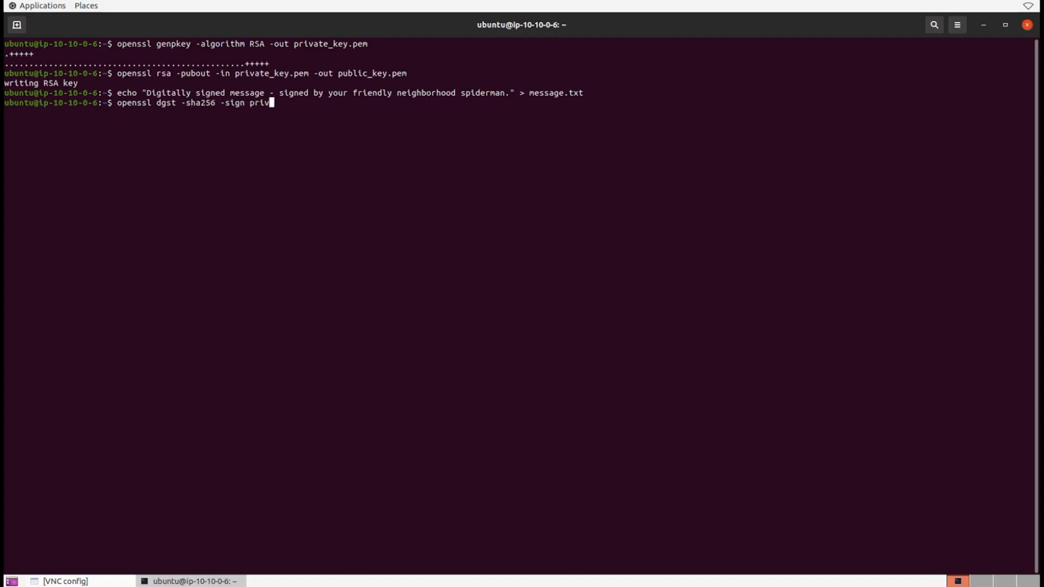
text(ate_key.pem)
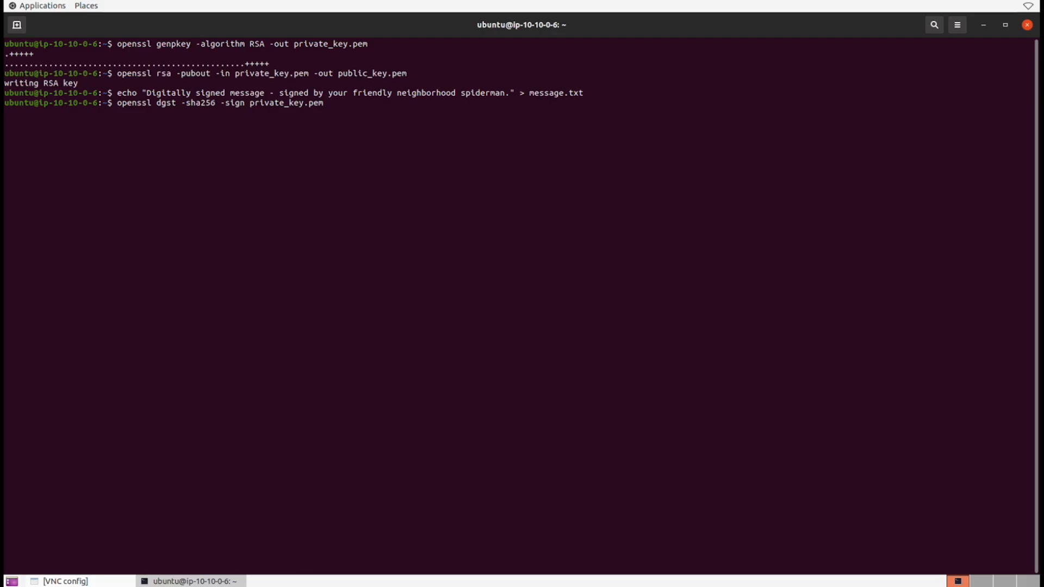
text(-out)
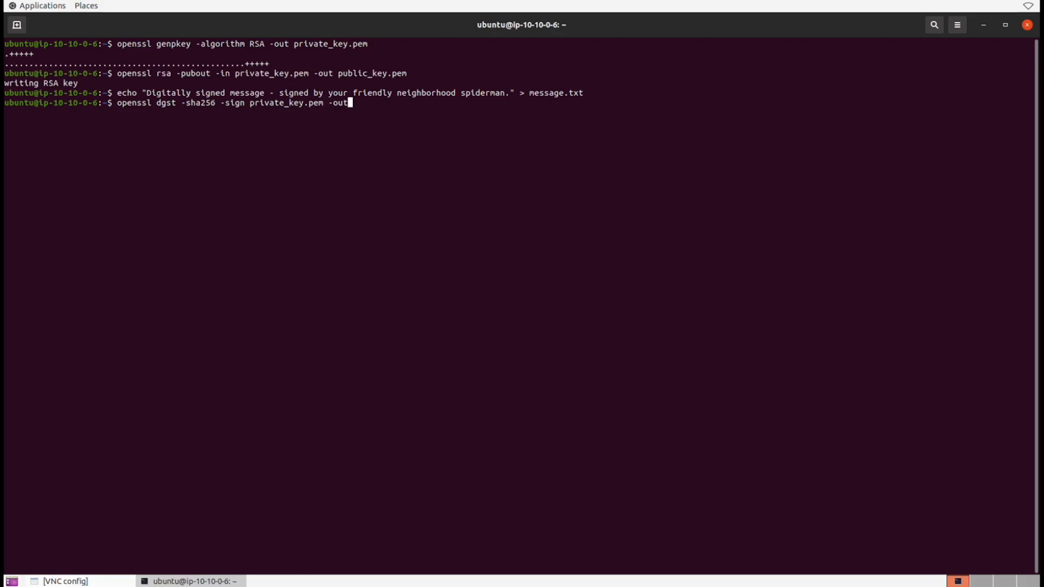
text(signature.bin)
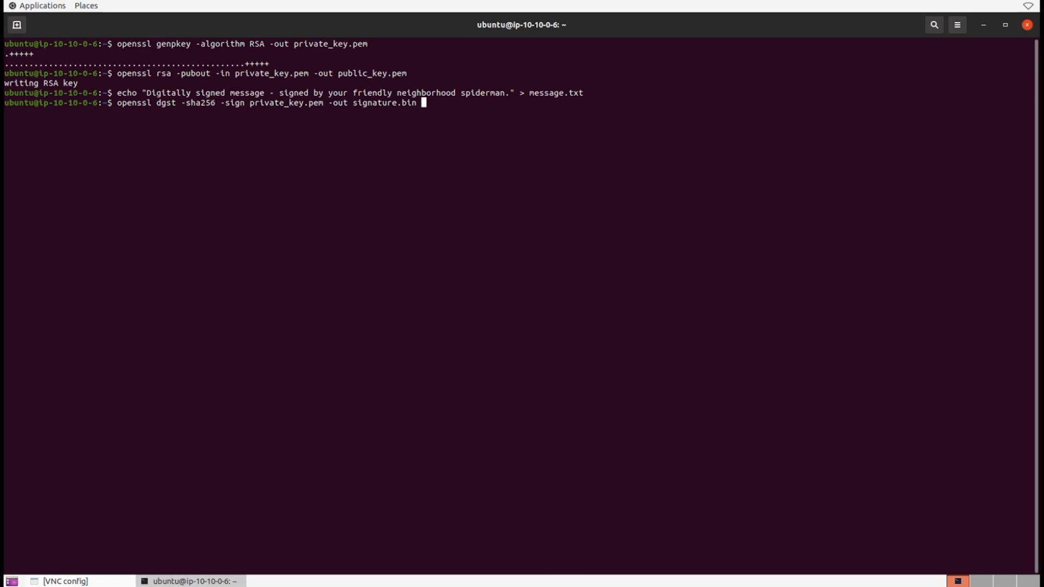
text(message.txt)
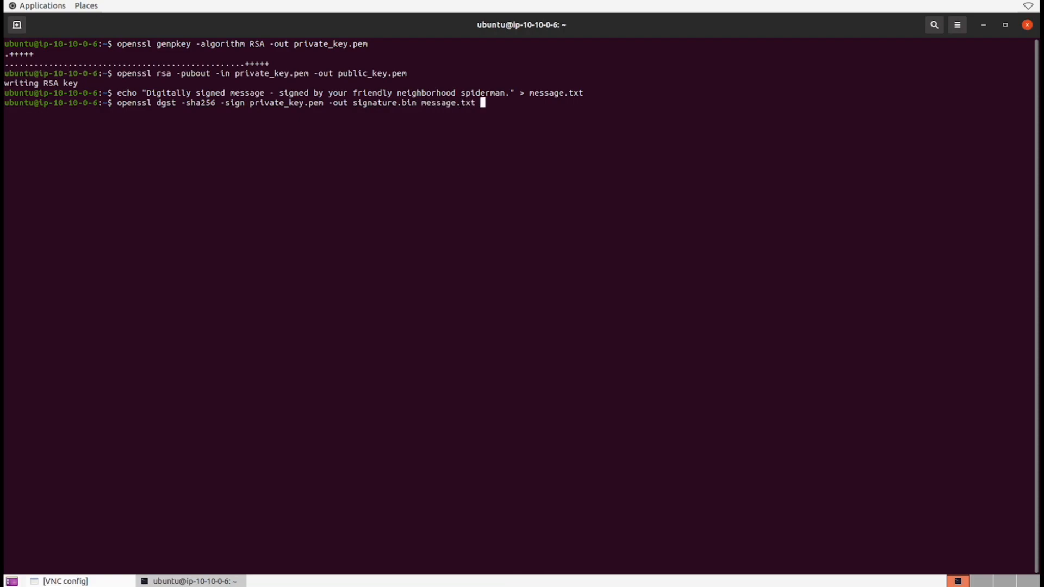
key(Return)
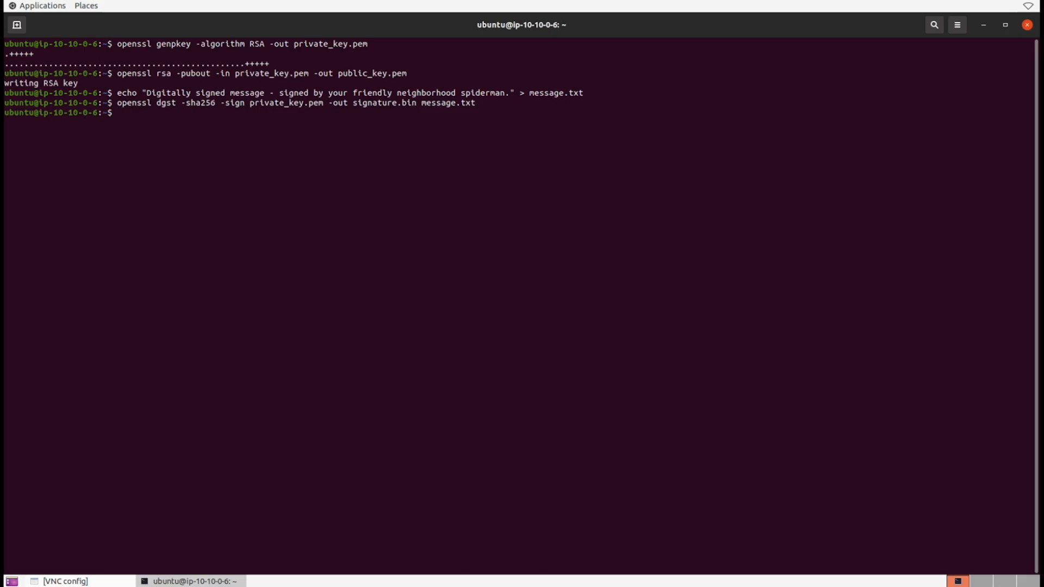
Verify message.txt's signature.bin against public_key.pem, getting Verified OK
text(openssl dgst -sha)
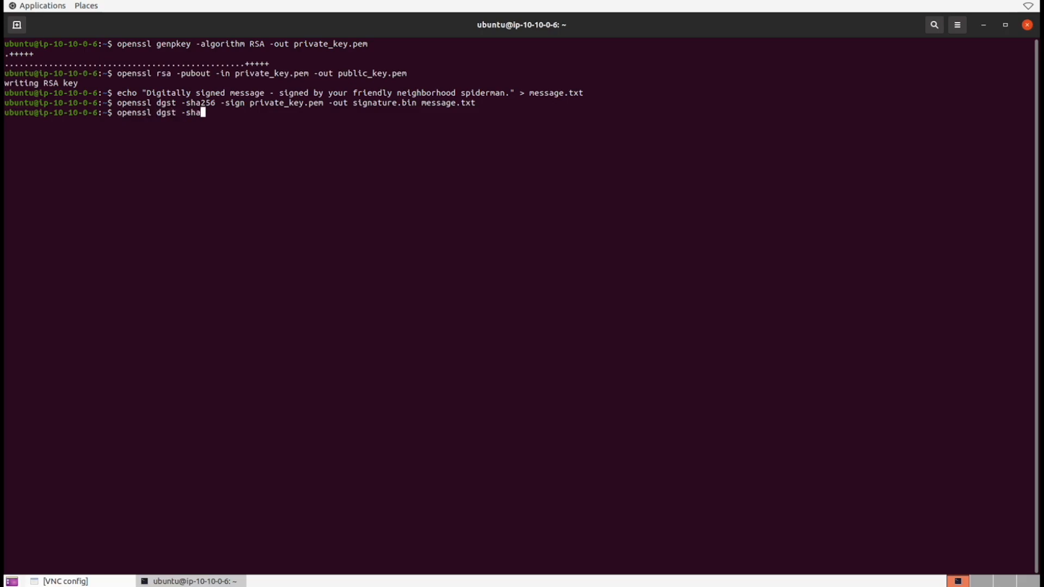
text(256 -verify)
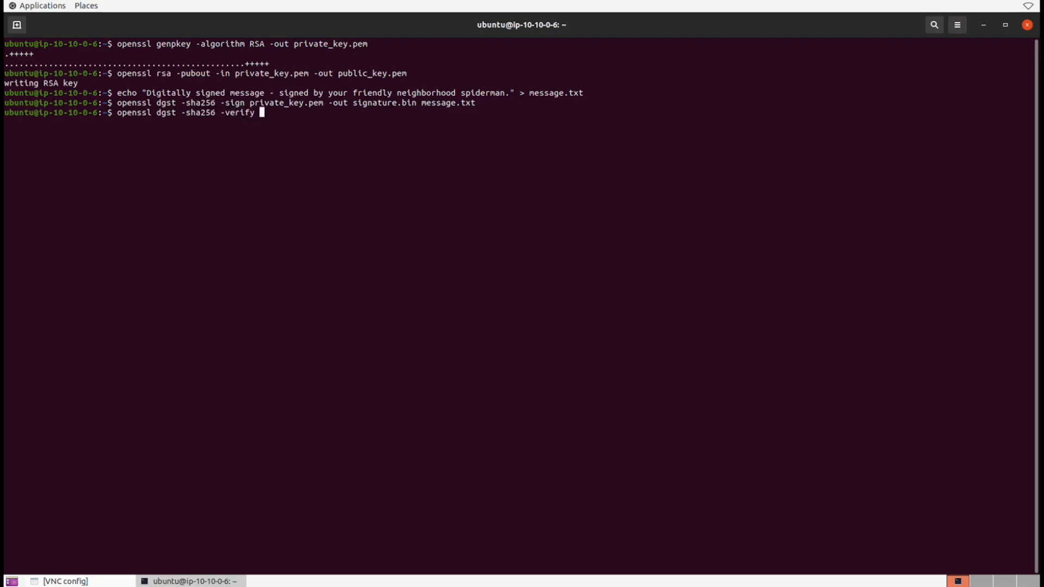
text(public_key.pem -sig)
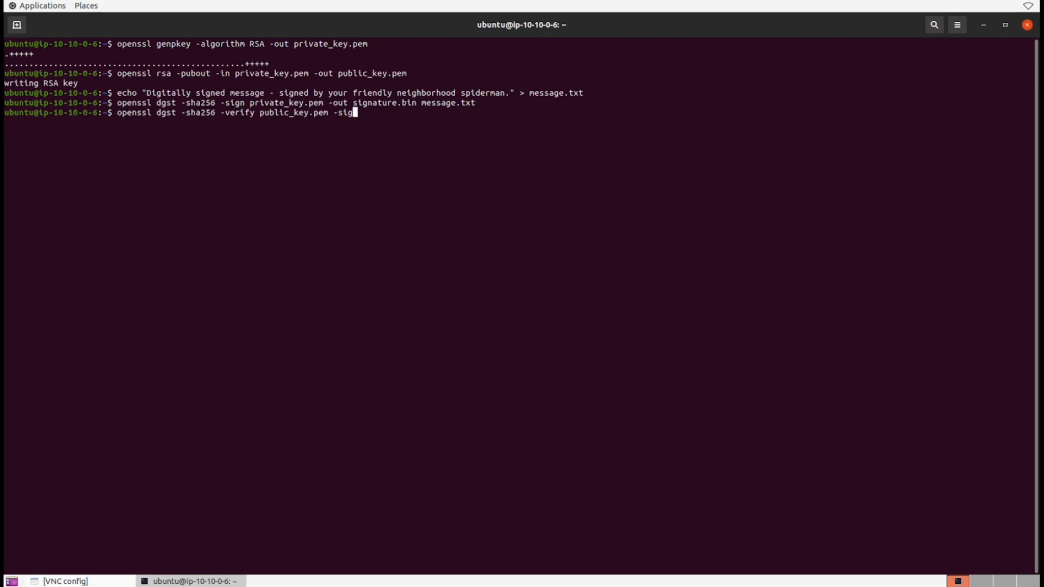
text(nature signature.bin m)
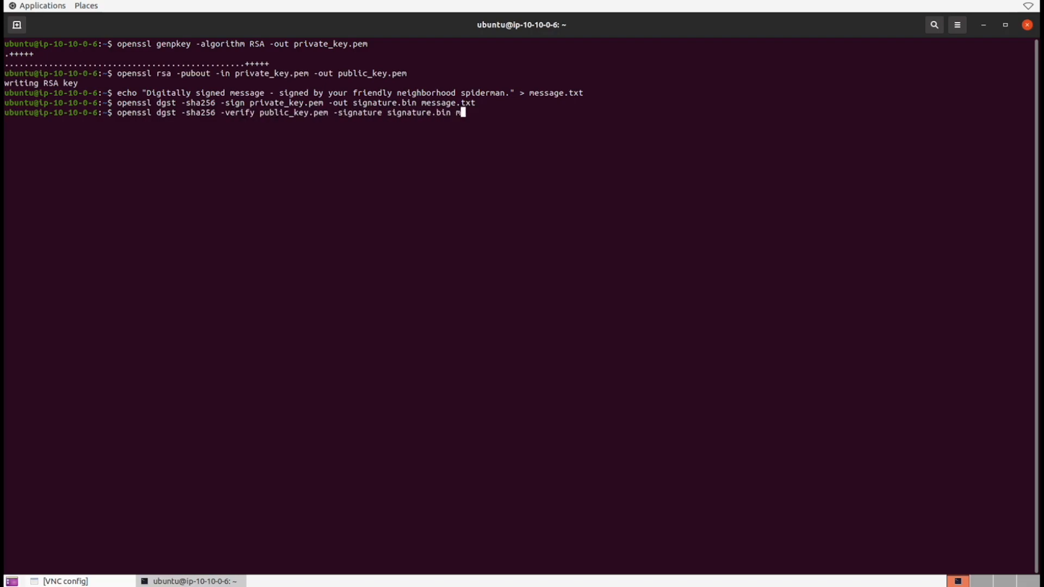
key(Return)
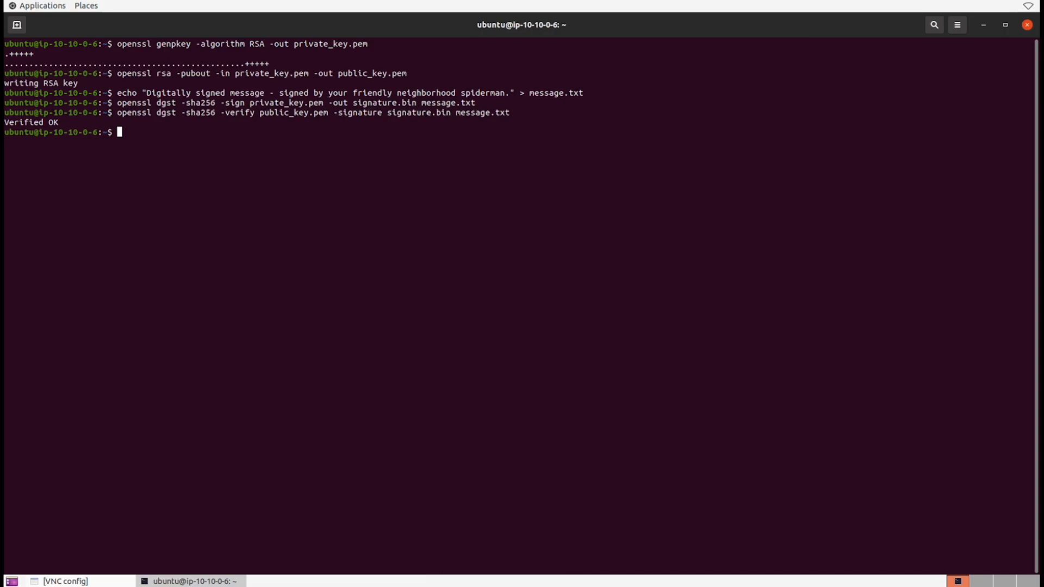
text(vim)
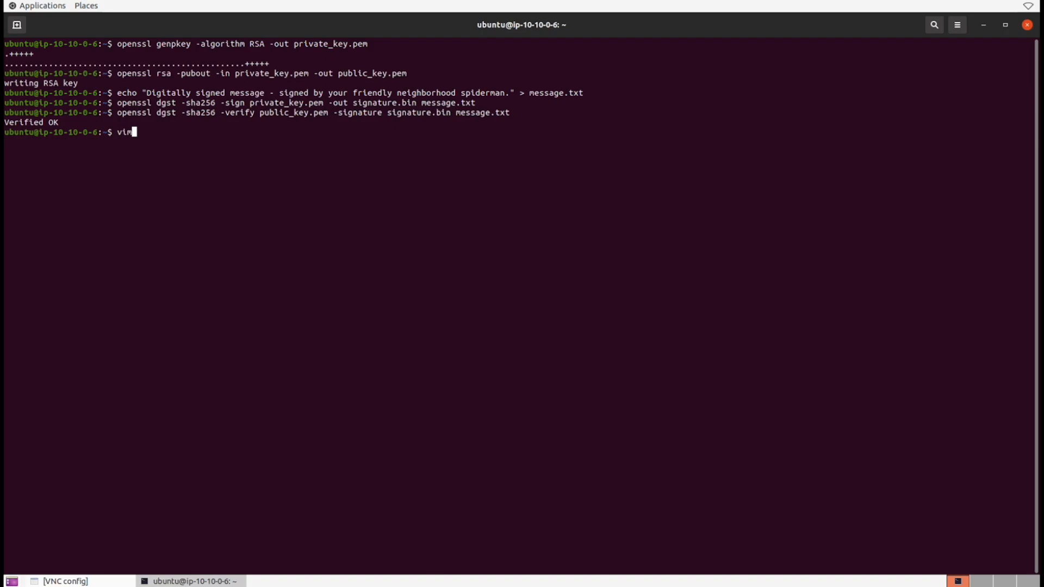
Add TAMPERED to message.txt in vim, then retype the signature verification command
text(message.txt)
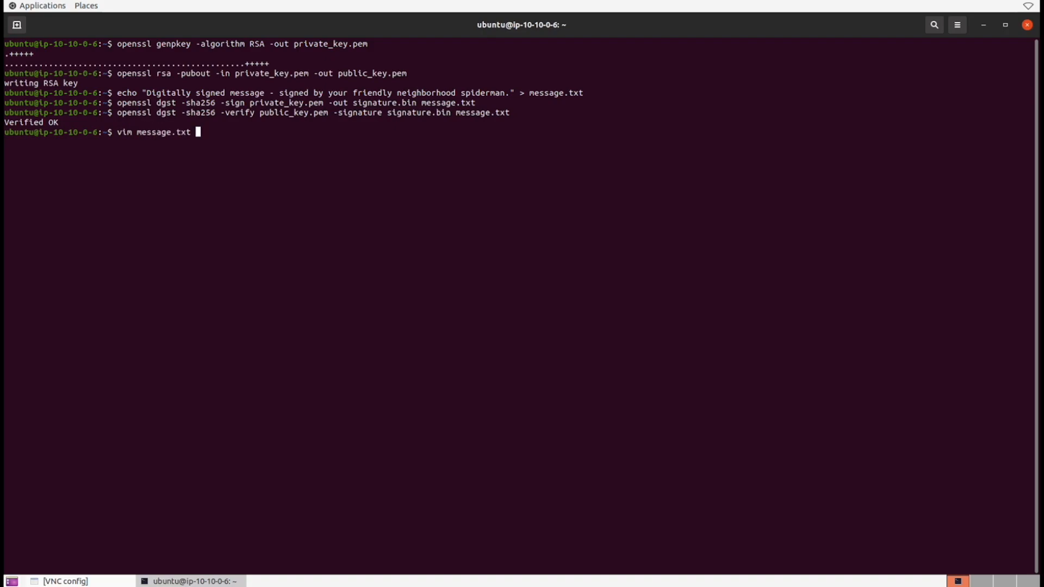
key(Return)
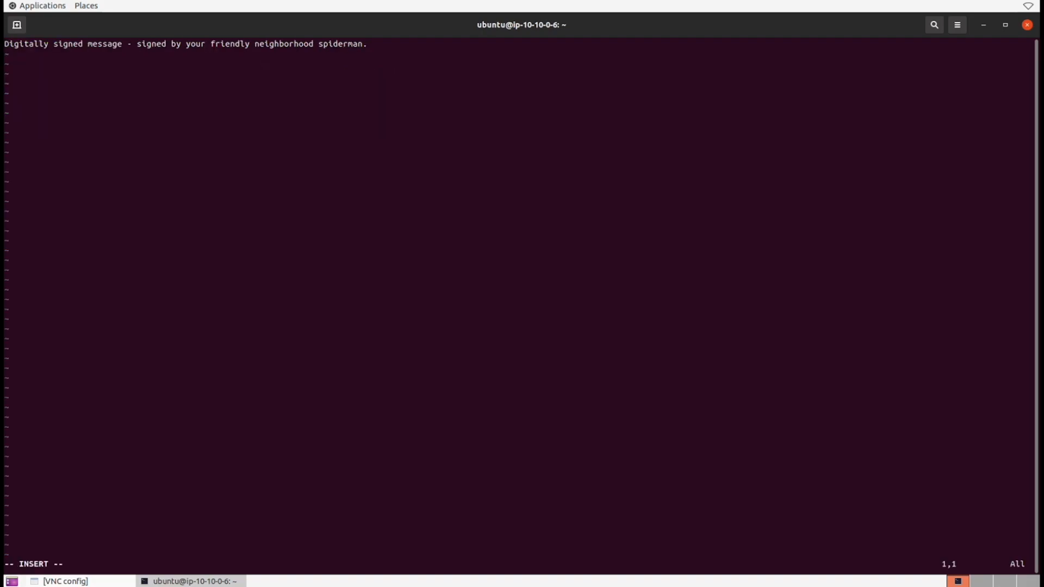
text(TAMPERED)
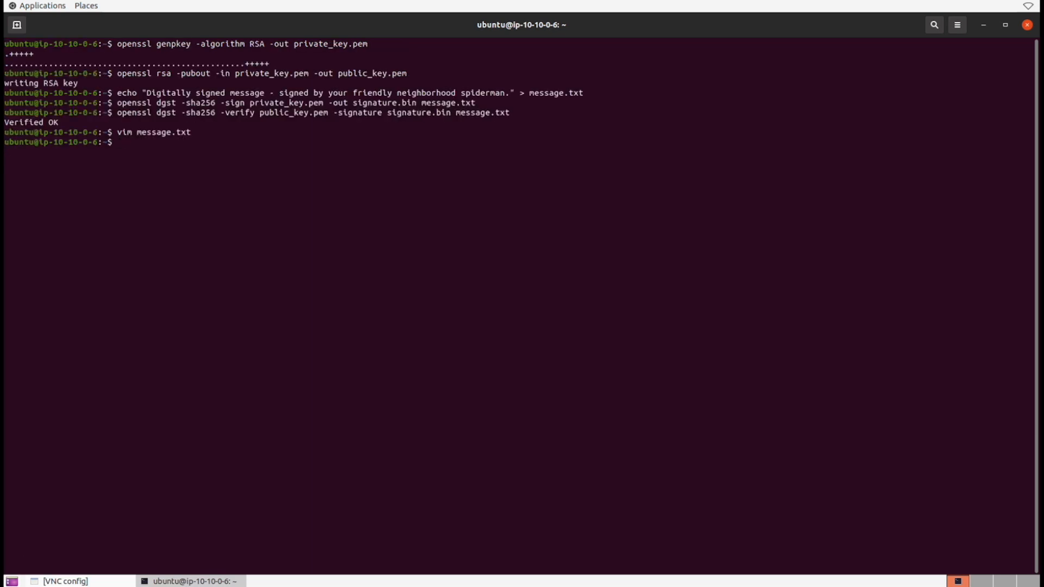
text(openssl dgst -sha256 -verify public_key.pem -signature signature.bin message.txt)
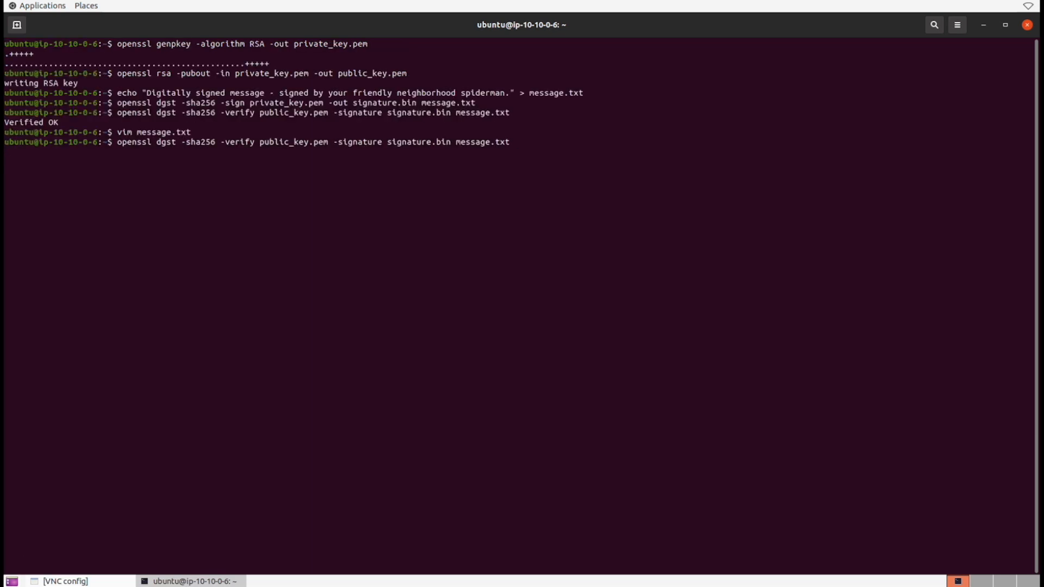
key(Return)
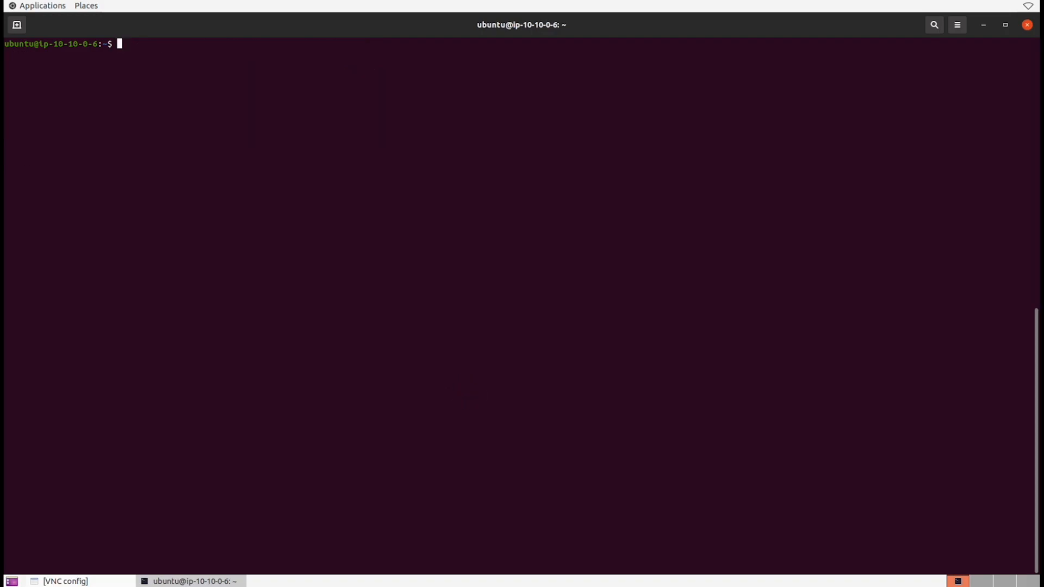
Create a self-signed x509 certificate.pem from private_key.pem, valid 365 days
text(openssl req -new)
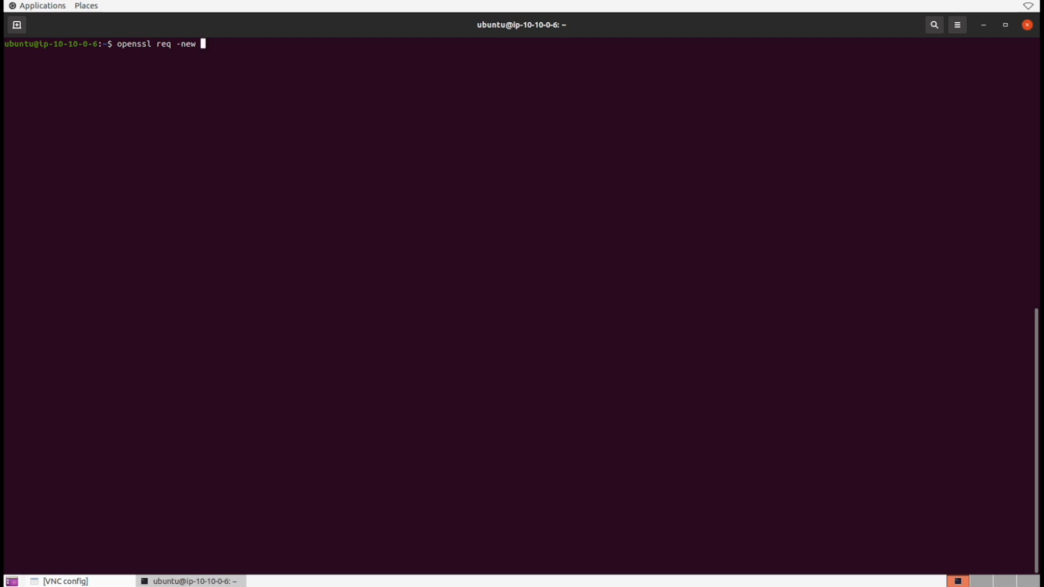
text(-x509 -key)
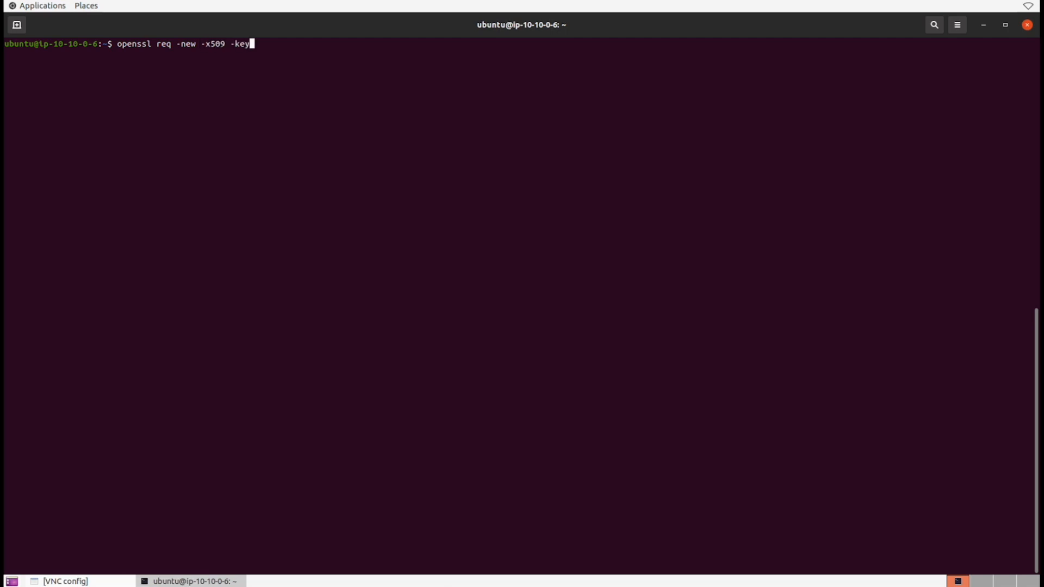
text(private_key.pem -out)
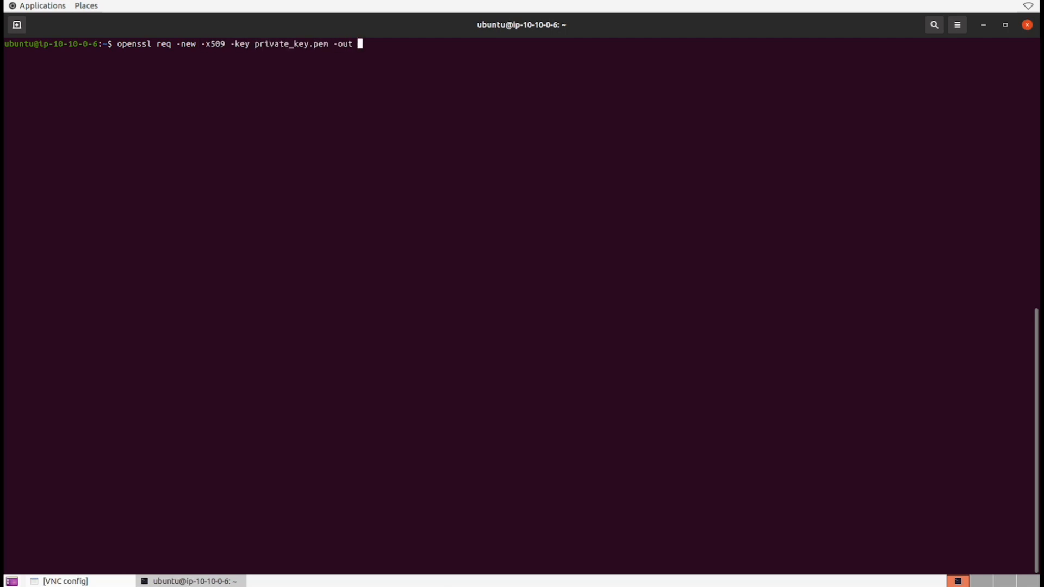
text(certificate.)
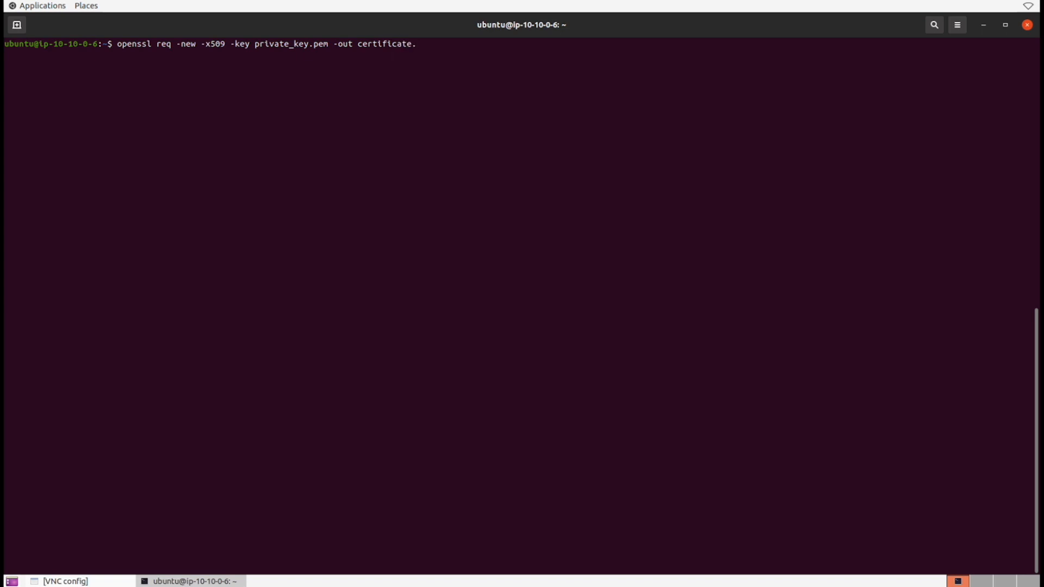
text(pem -days 365)
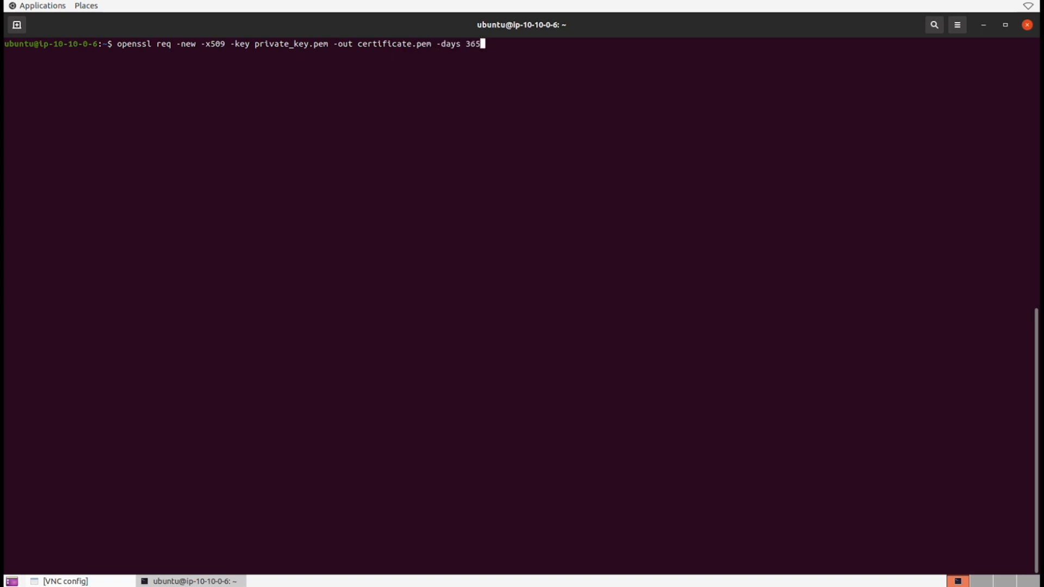
key(Return)
text(US)
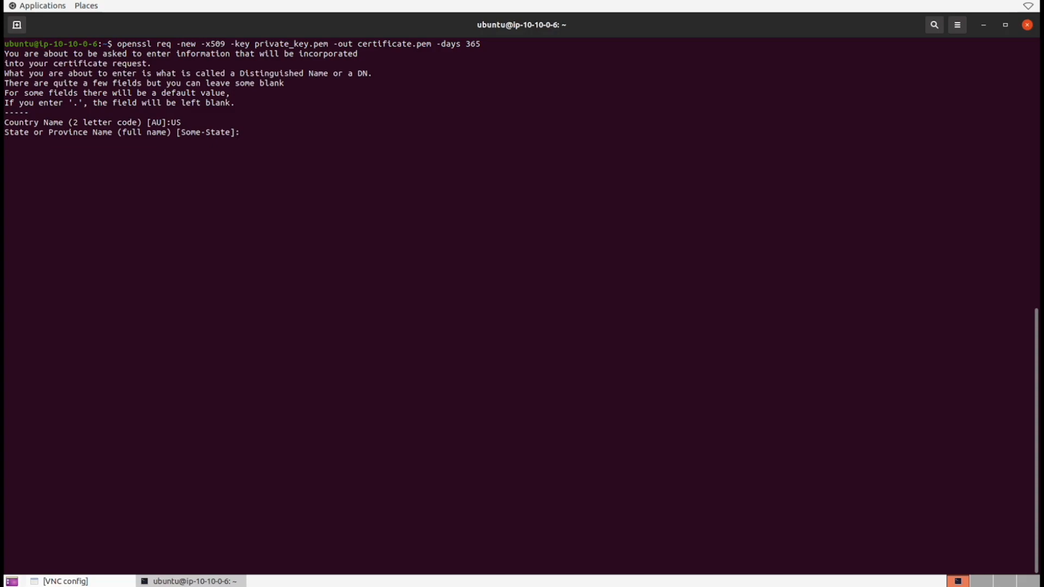
Answer the certificate prompts (Texas, Level Effect, rest blank) and print certificate.pem
text(T)
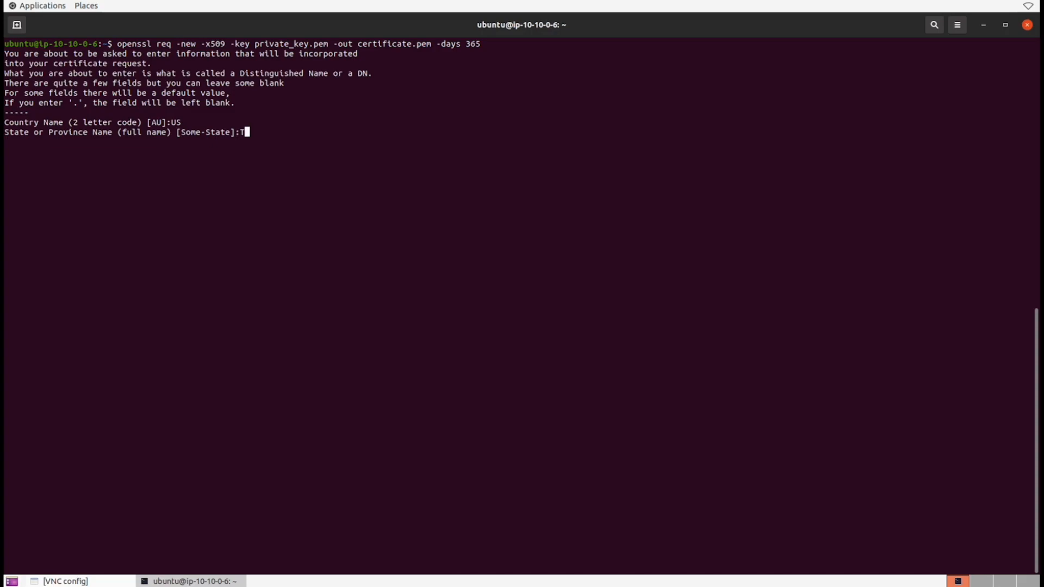
text(exas)
text(Level Effect)
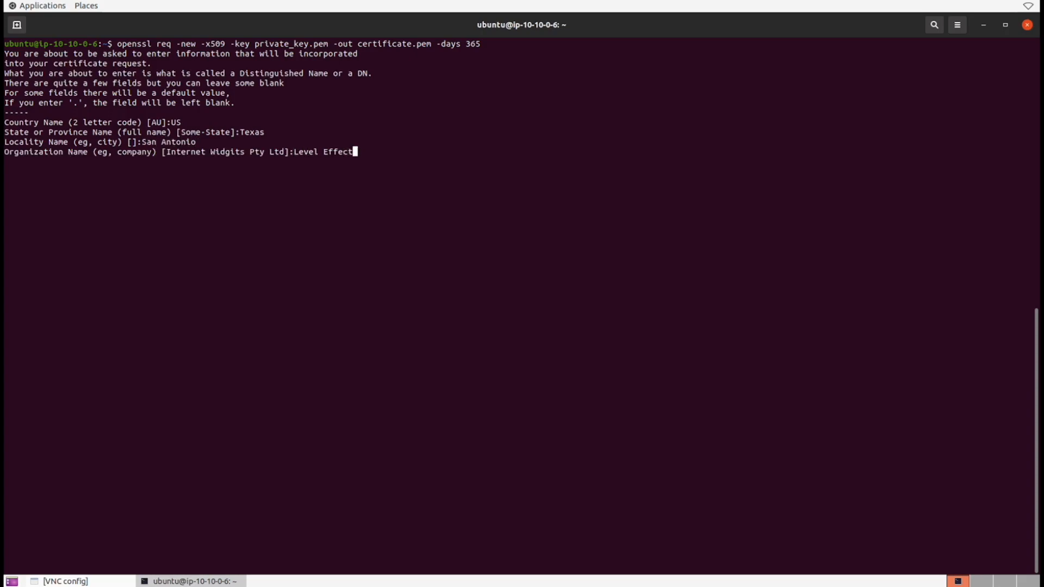
key(Return)
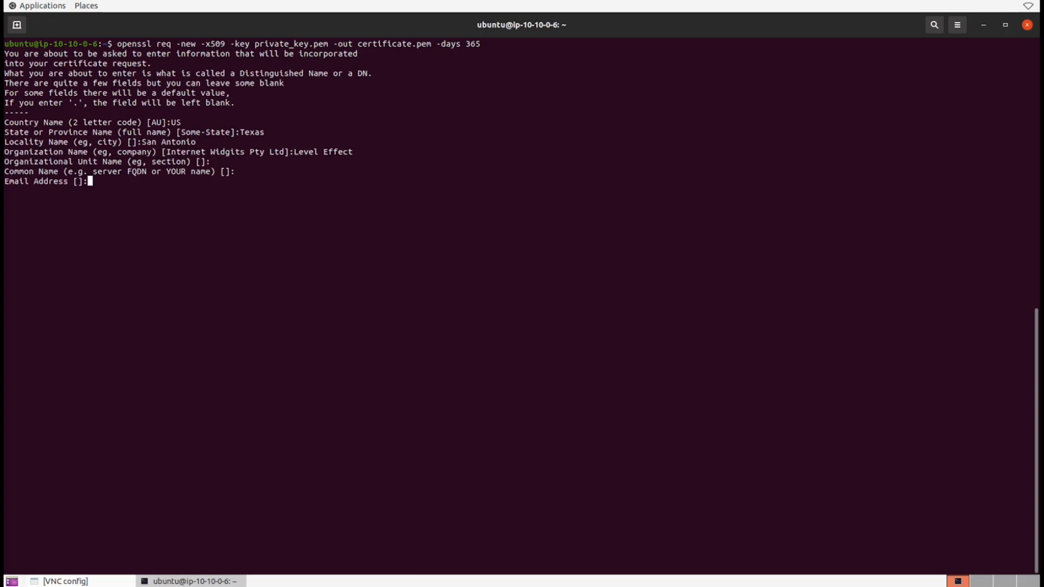
key(Return)
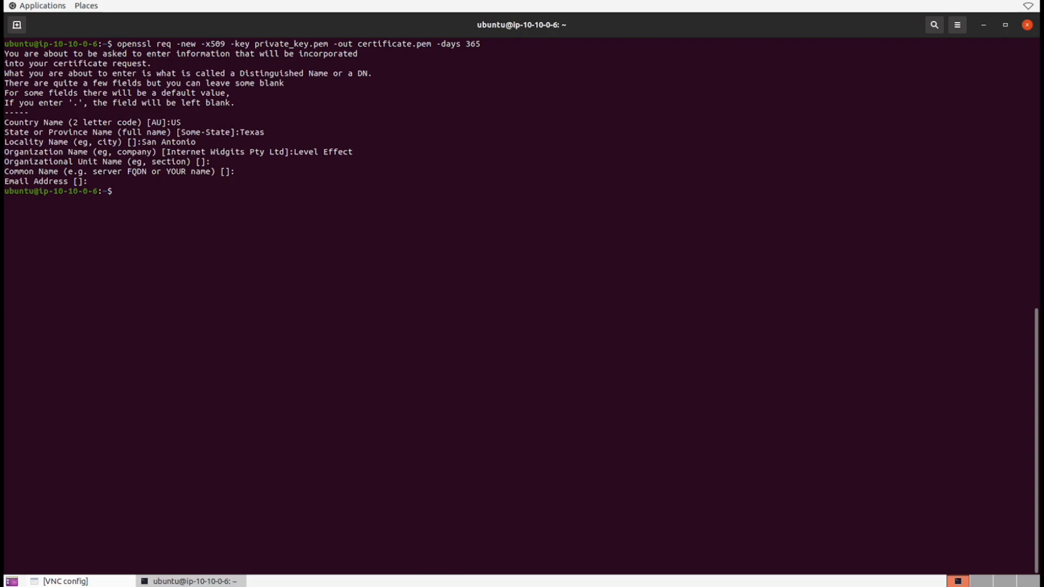
text(cat certificate.pem)
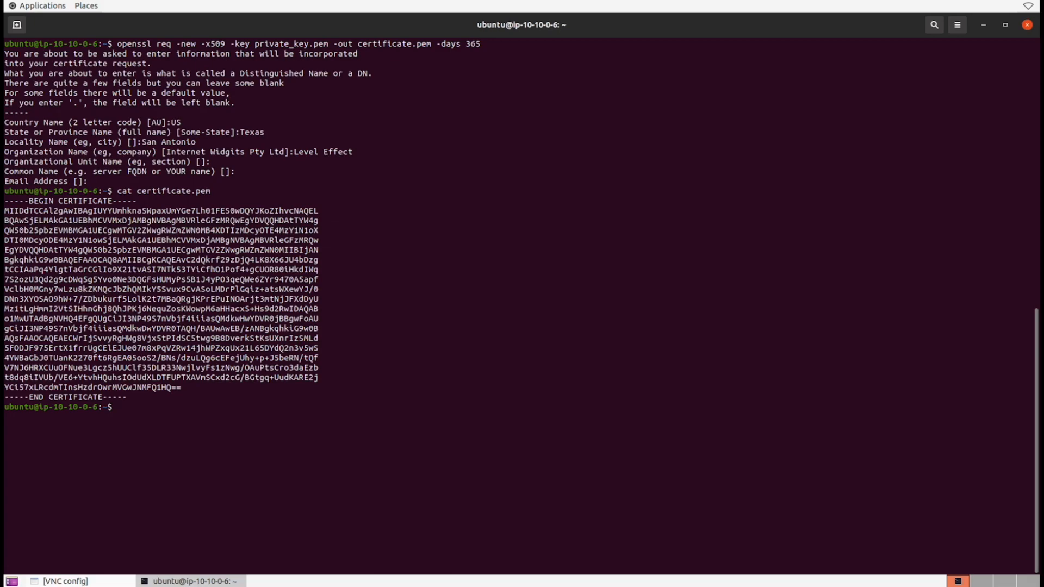
Decode certificate.pem into readable text with openssl x509 -noout -text
text(openssl)
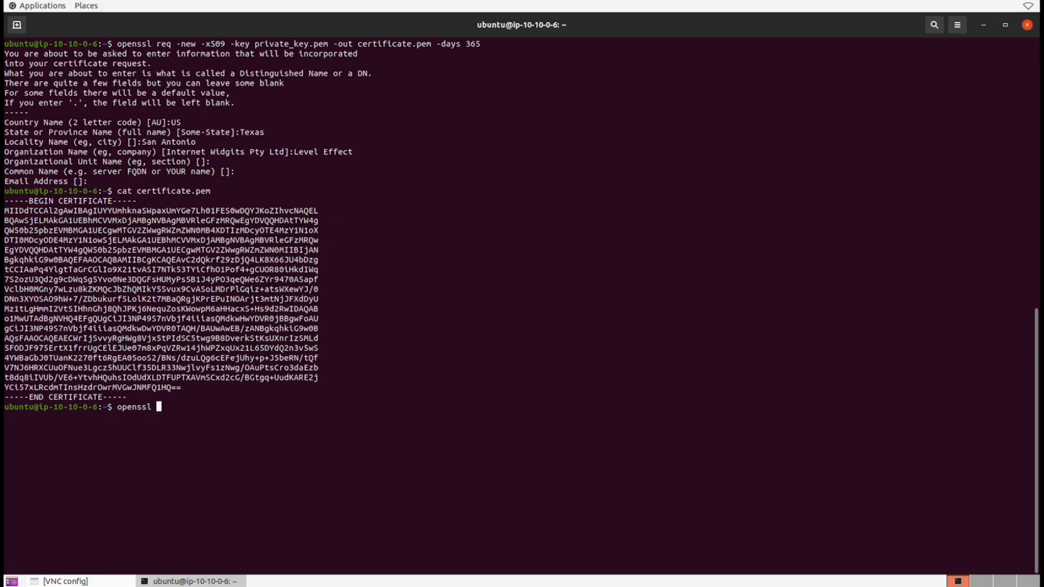
text(x509 -in certificate.pem)
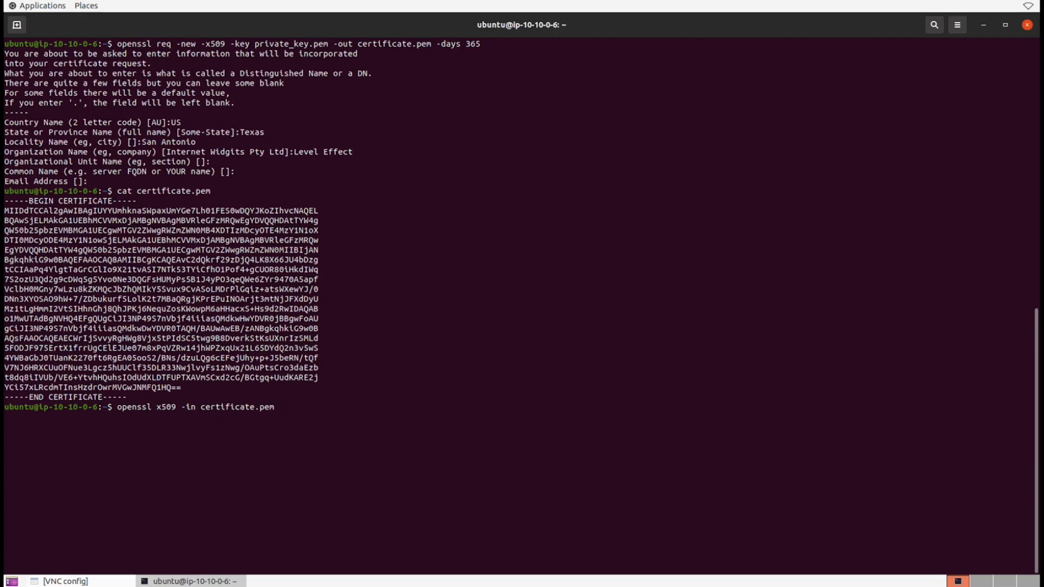
text(-noout -text)
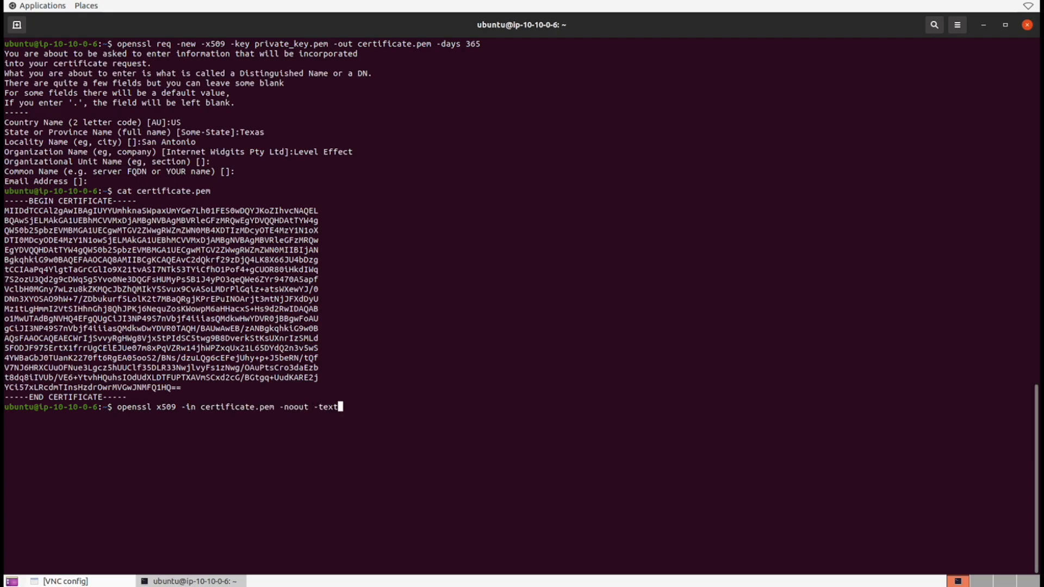
key(Return)
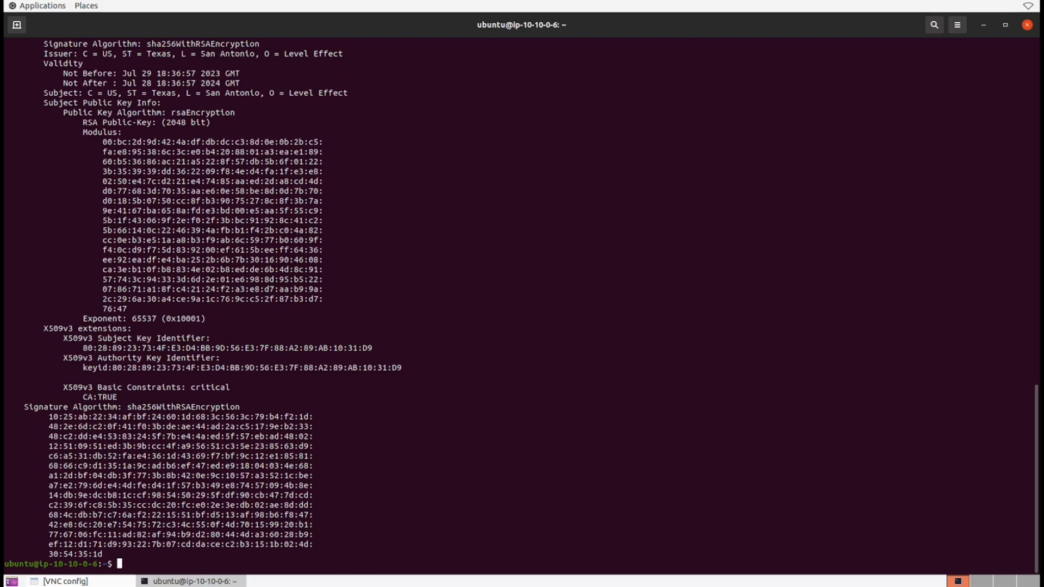
Scroll through the decoded issuer, subject, validity and RSA key details
scroll(up, 3)
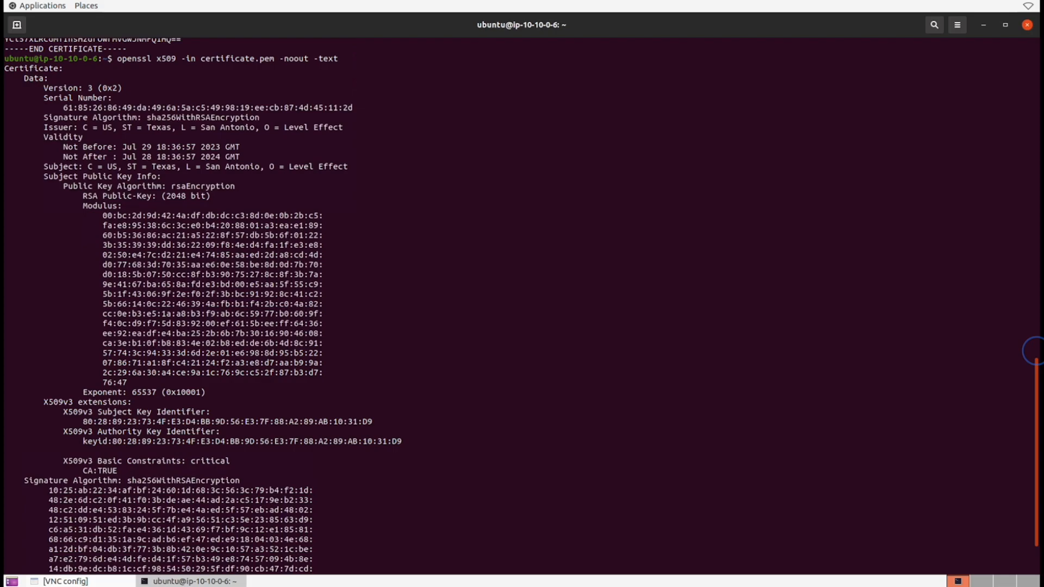
scroll(up, 3)
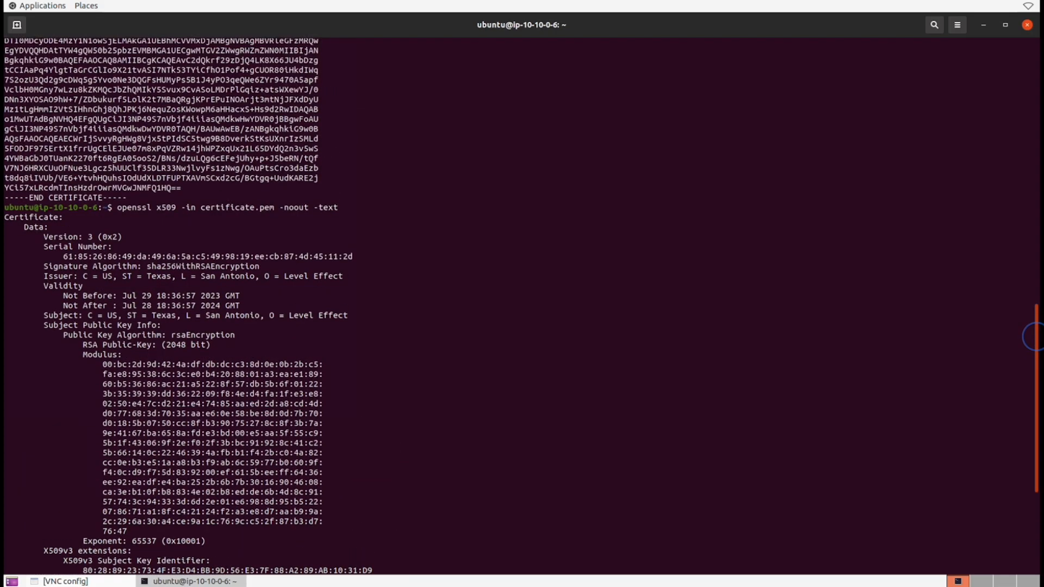
scroll(down, 3)
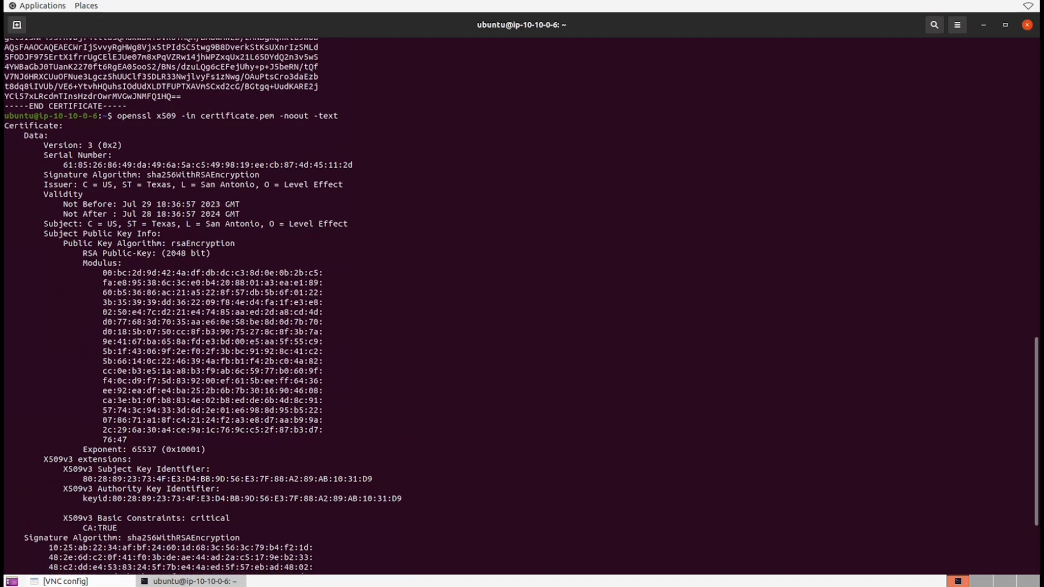
double_click(32, 126)
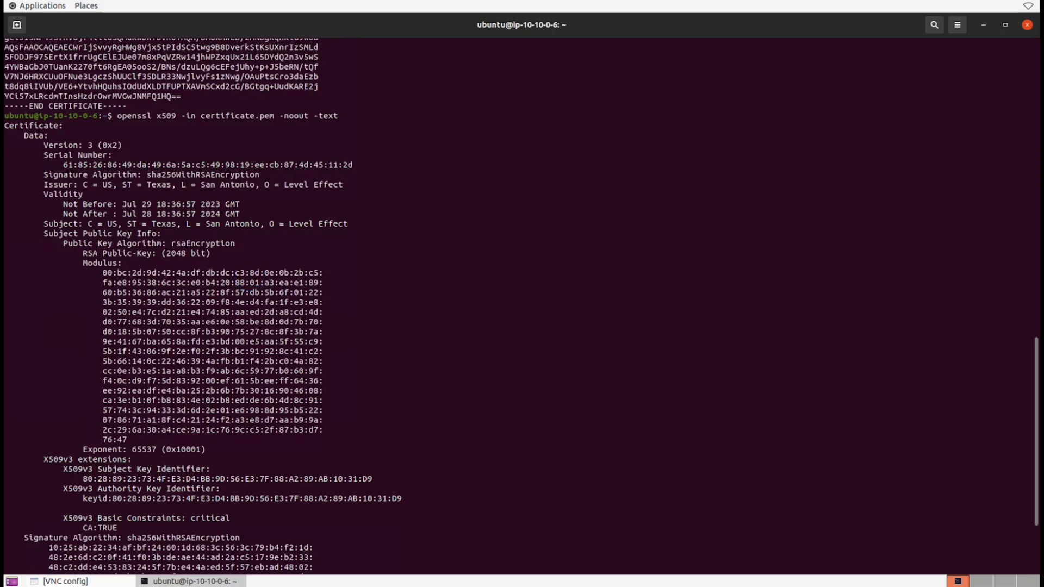
double_click(144, 252)
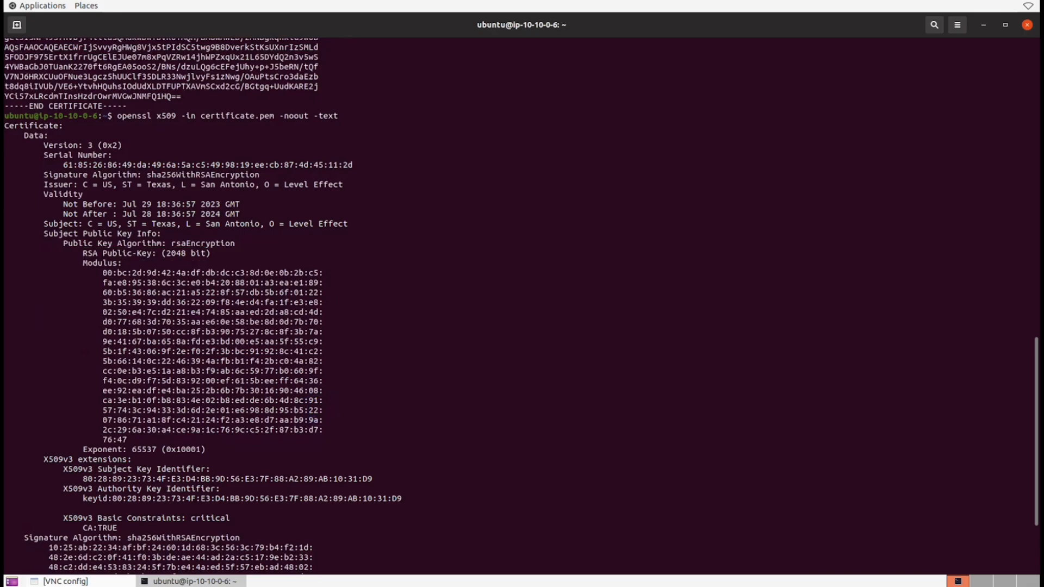
scroll(down, 3)
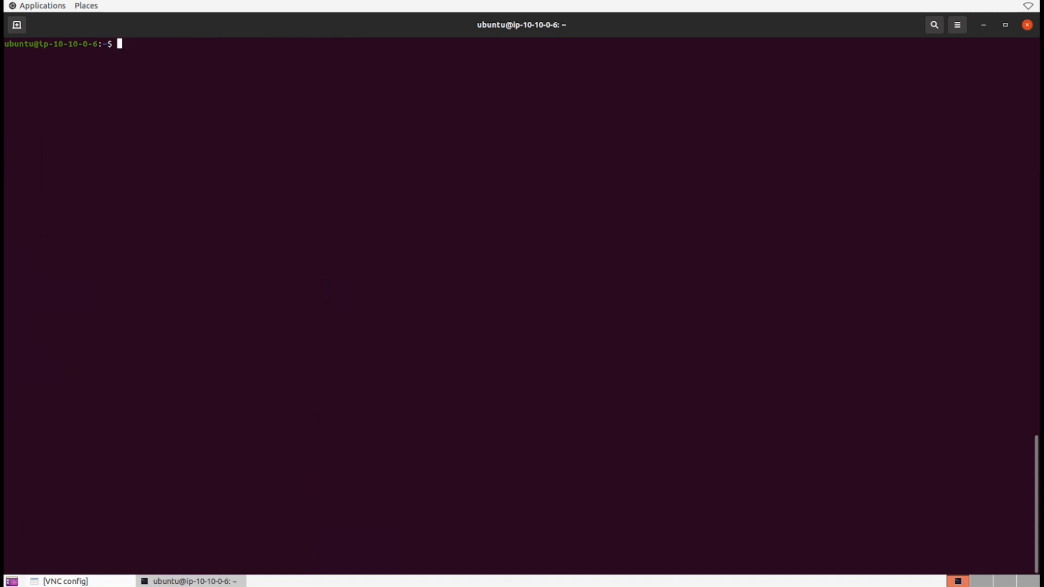
Launch Firefox, load google.com, and open its connection security information
click(42, 5)
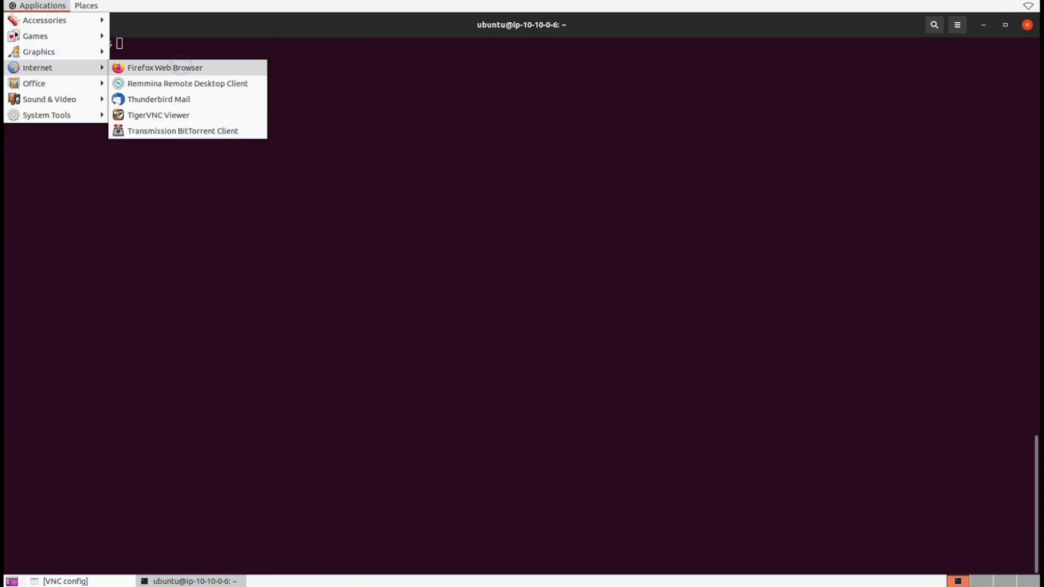
click(165, 67)
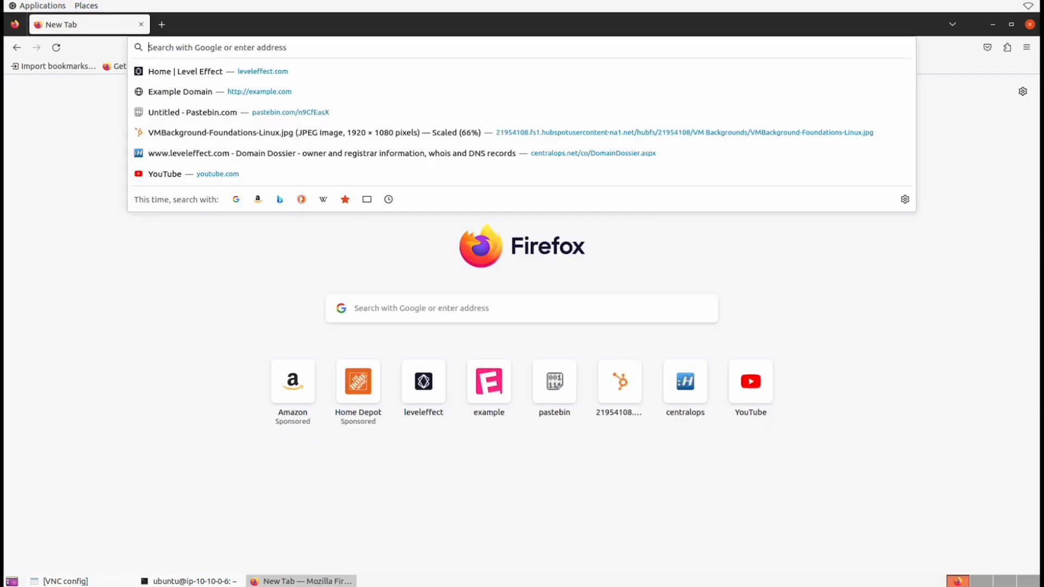
text(google.com)
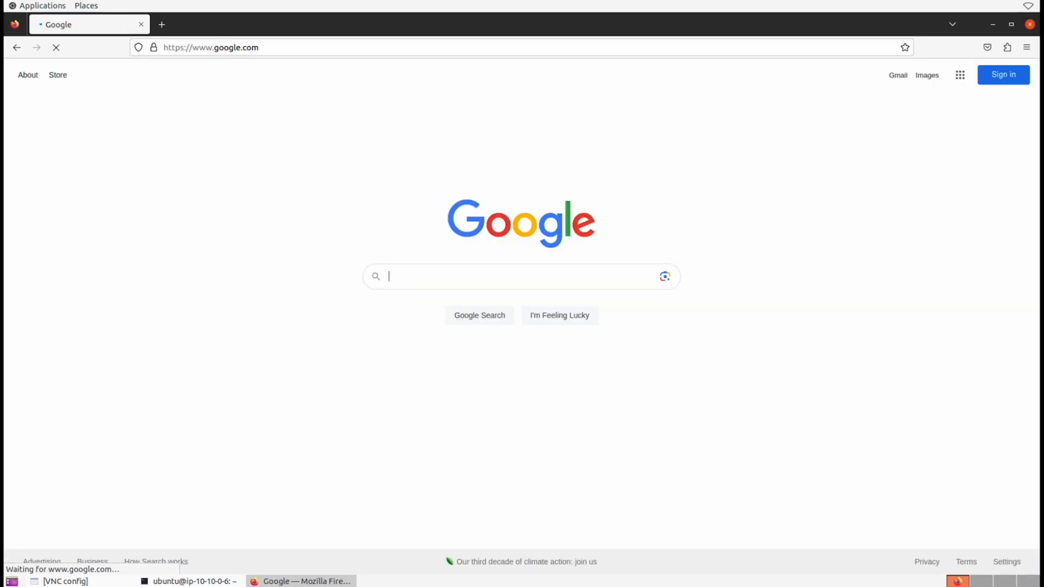
click(154, 47)
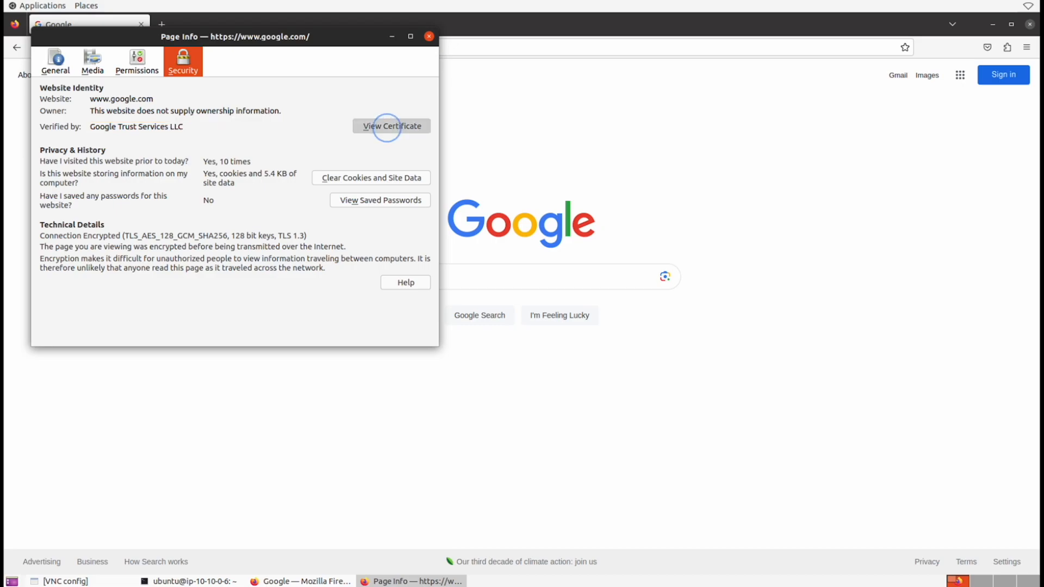
Examine google.com's certificate fields: issuer GTS CA 1C3, valid until 02 Oct 2023
click(392, 126)
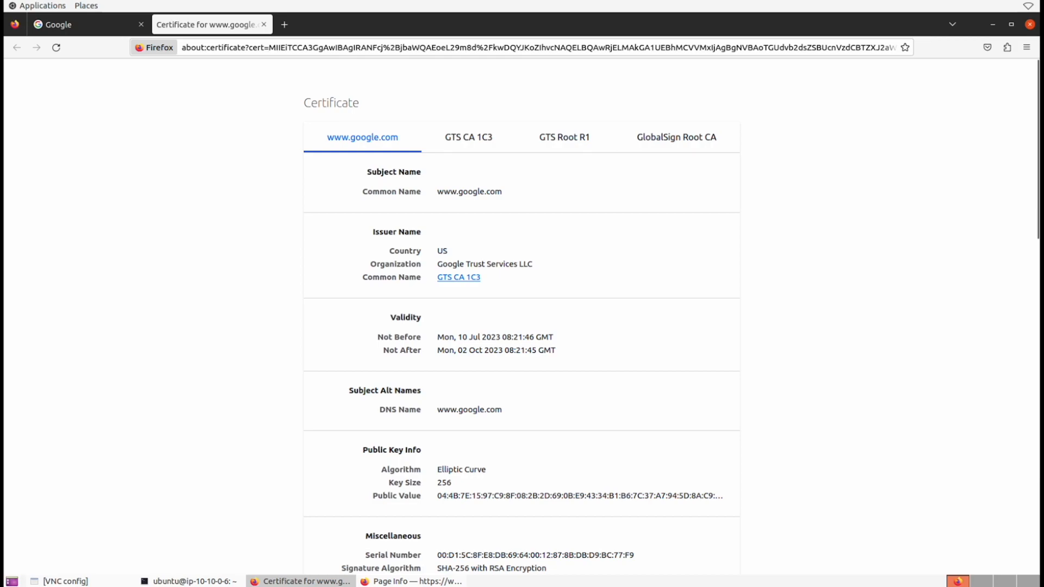
scroll(down, 3)
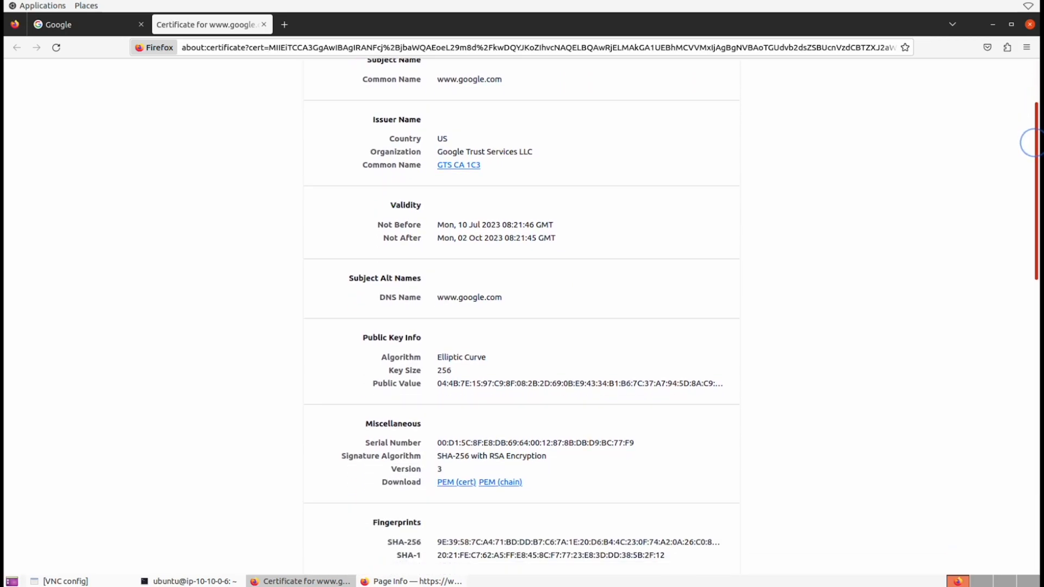
scroll(down, 3)
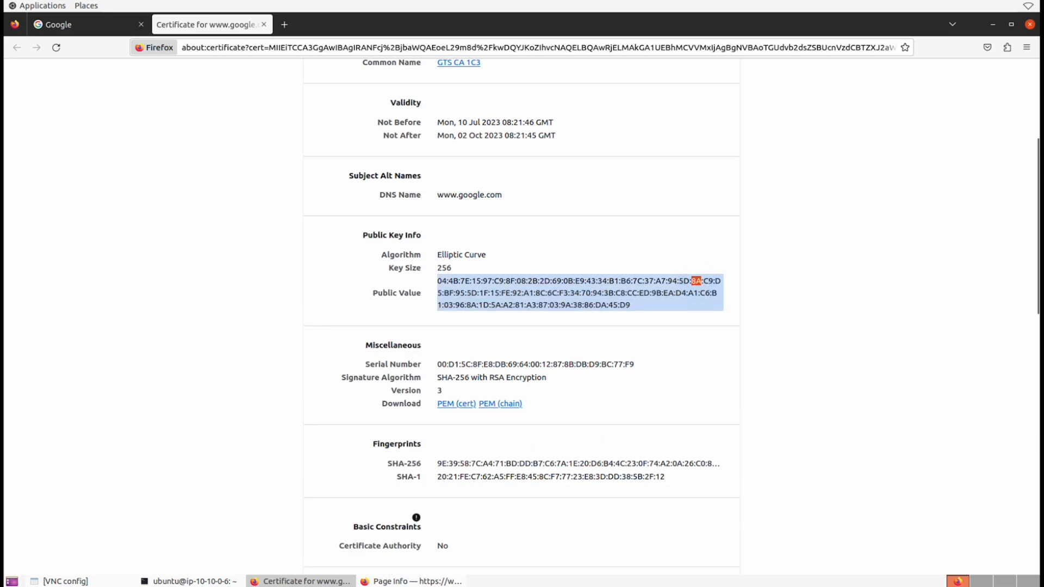
scroll(down, 3)
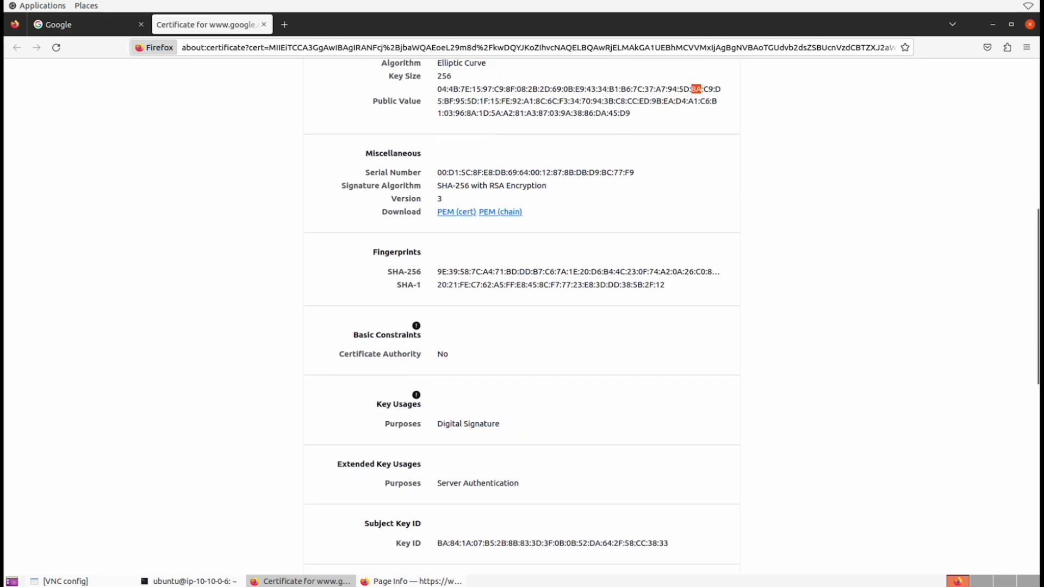
scroll(down, 3)
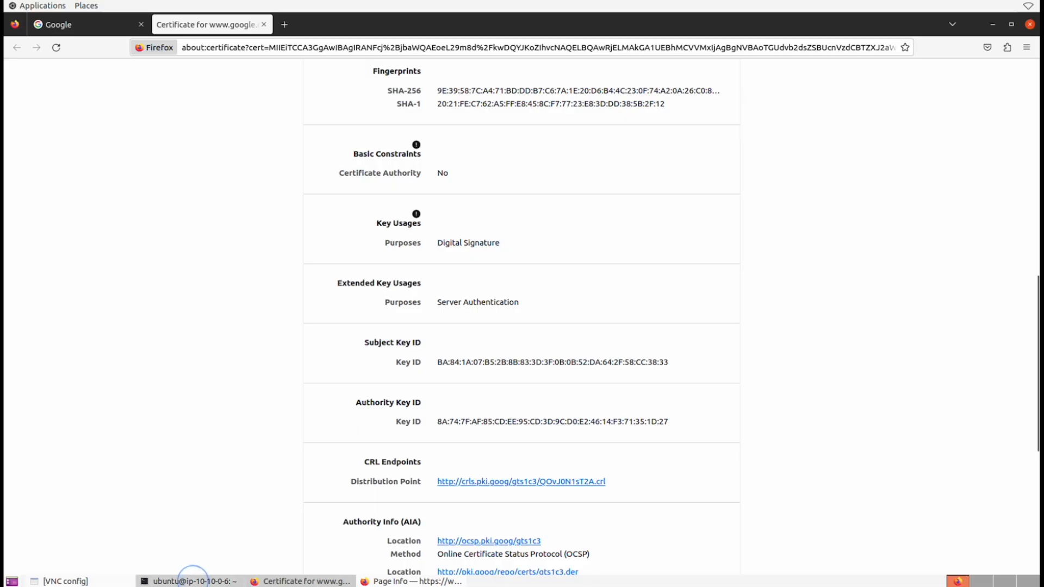
click(192, 581)
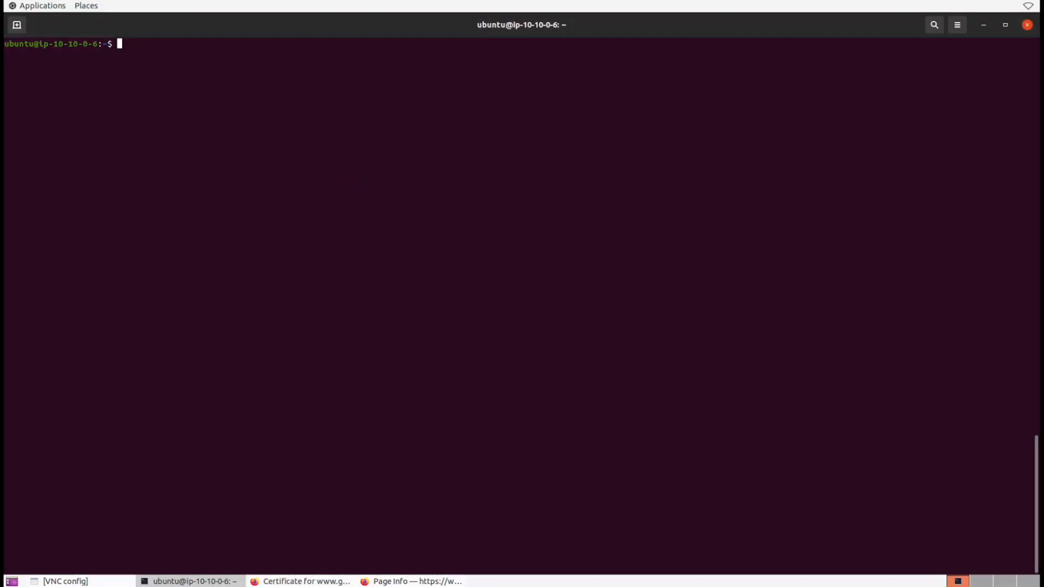
Fetch google.com:443's certificate with s_client and save it in PEM form to website_cert.pem
text(openssl)
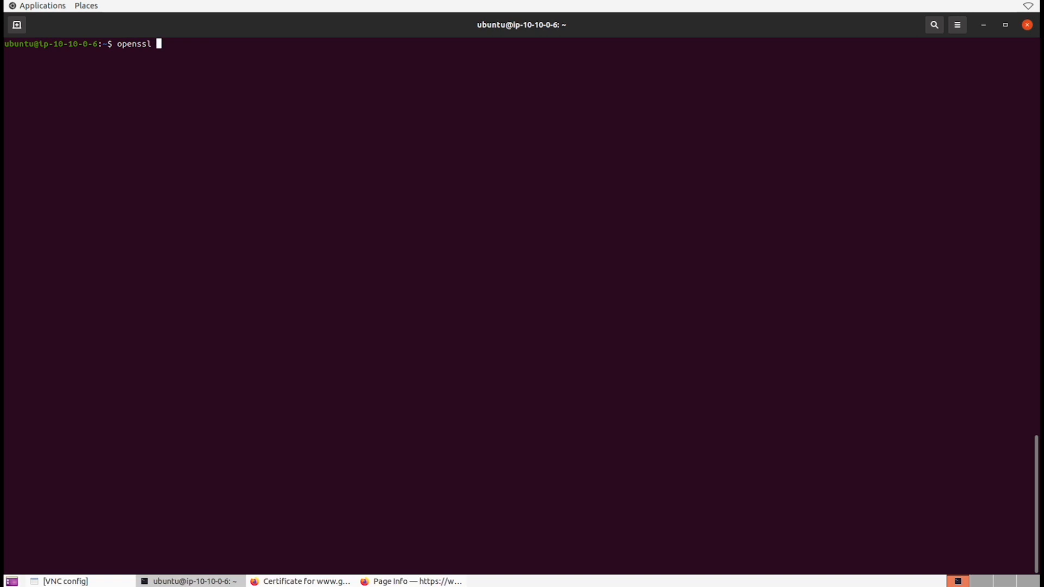
text(s_client)
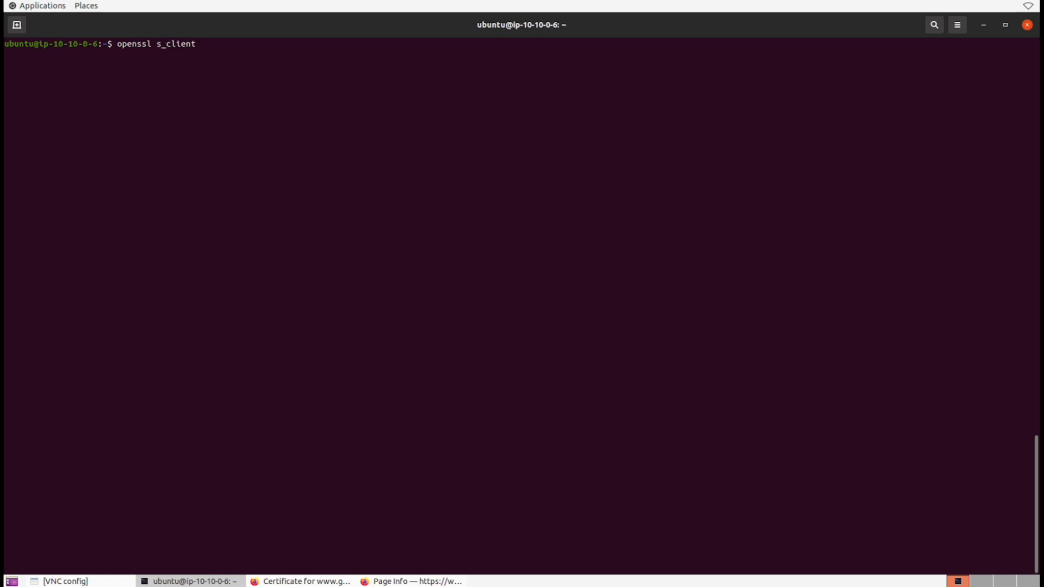
text(-showcerts)
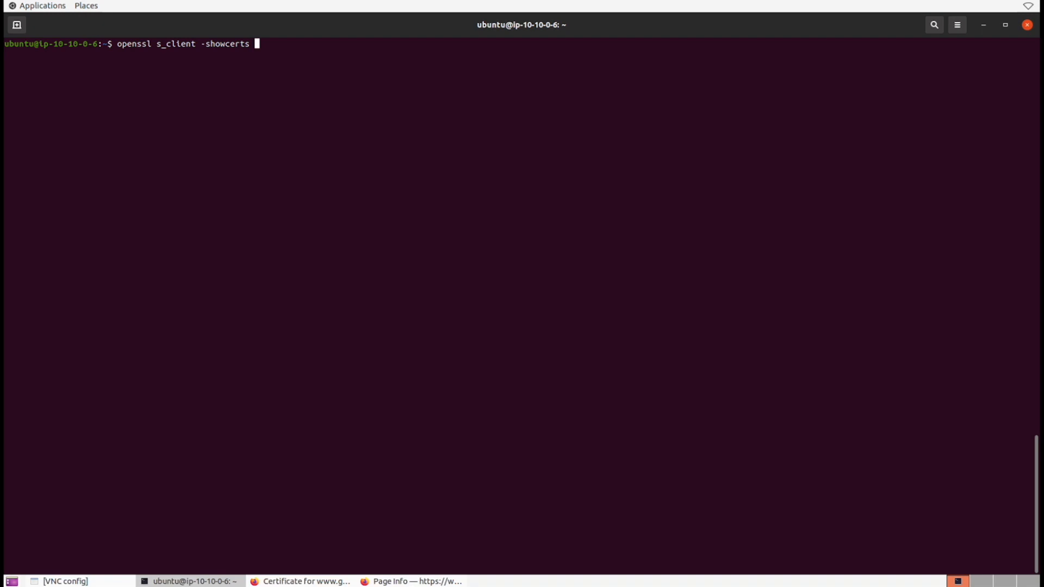
text(-connect)
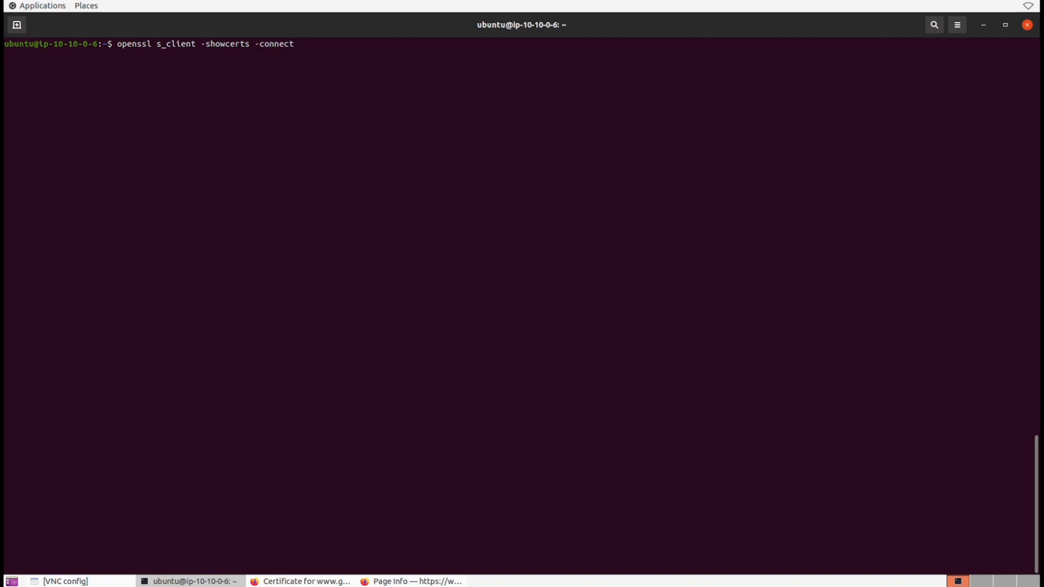
text(google.com:)
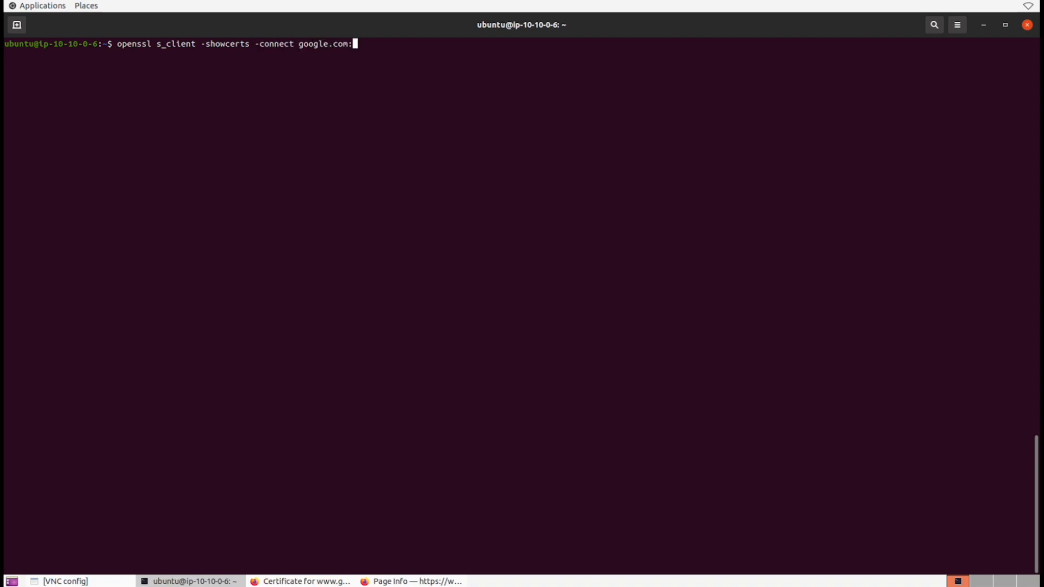
text(443)
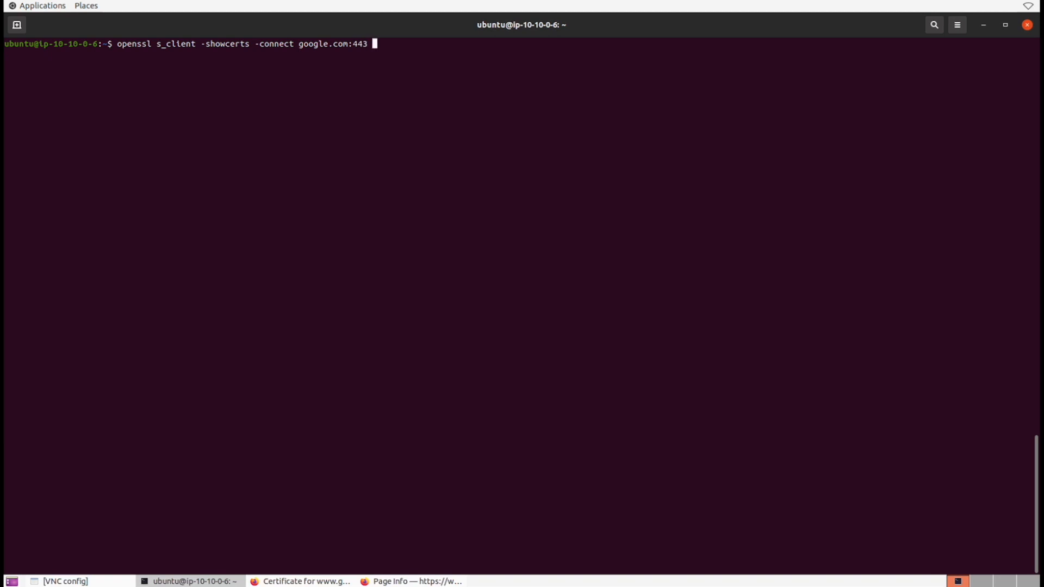
text(</dev/null |)
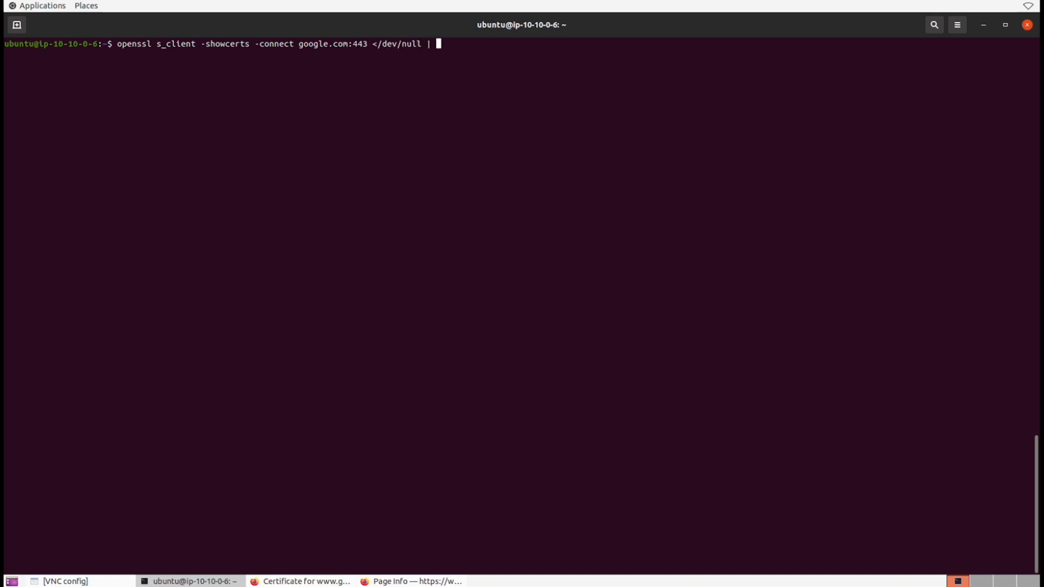
text(openssl x)
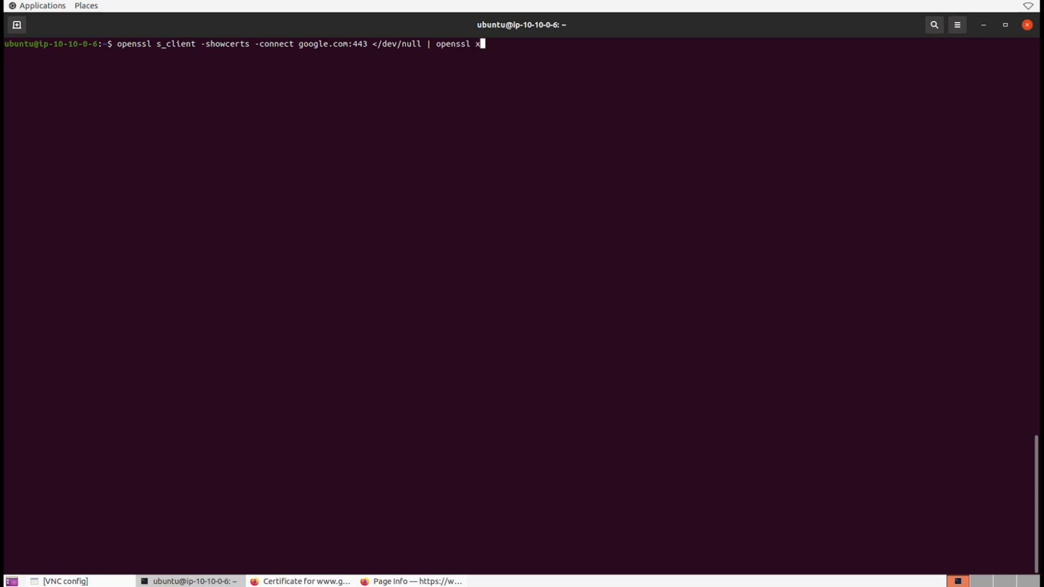
text(509)
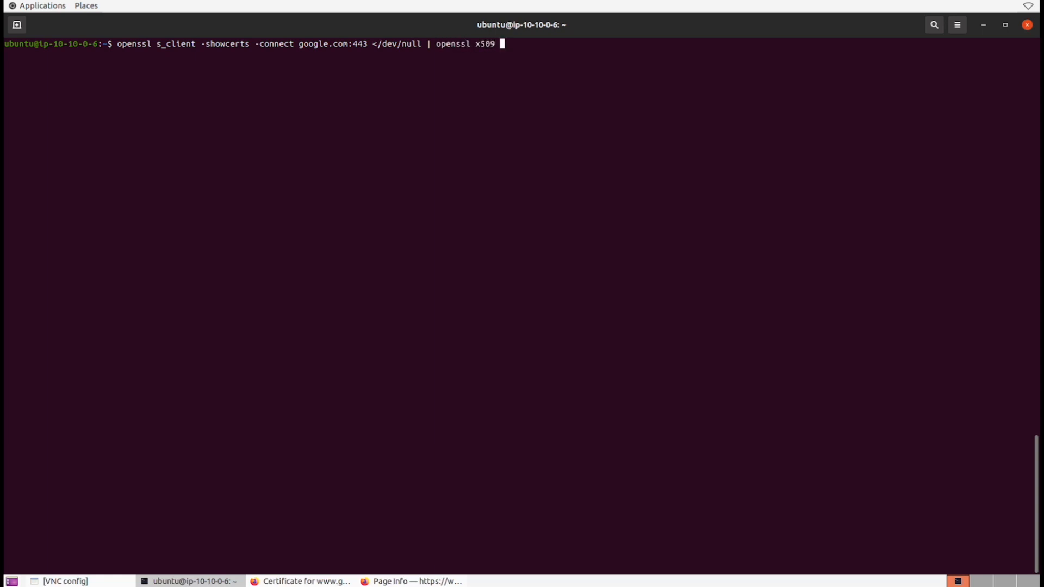
text(-outform PEM >)
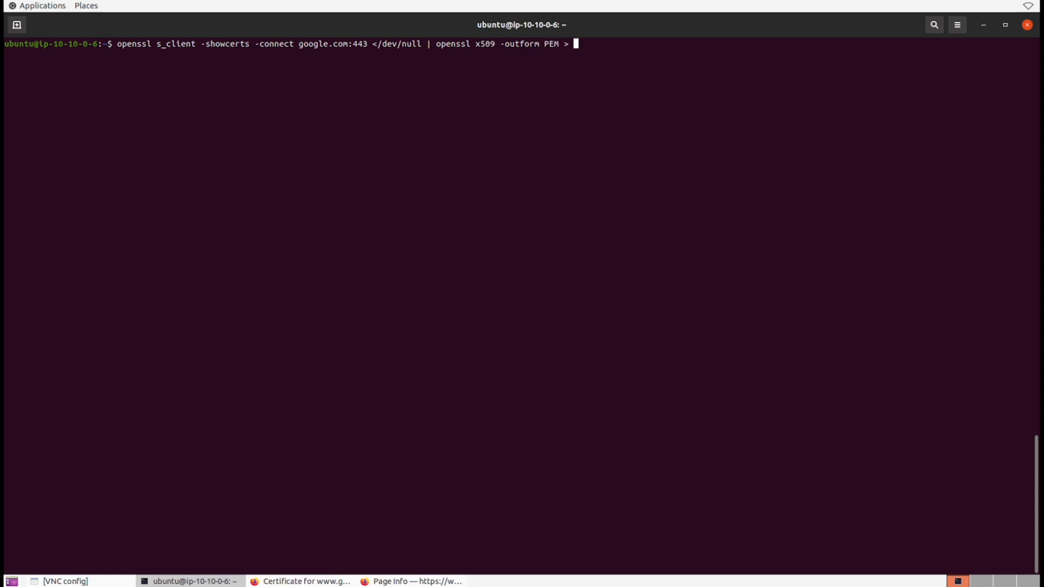
text(website_cert.p)
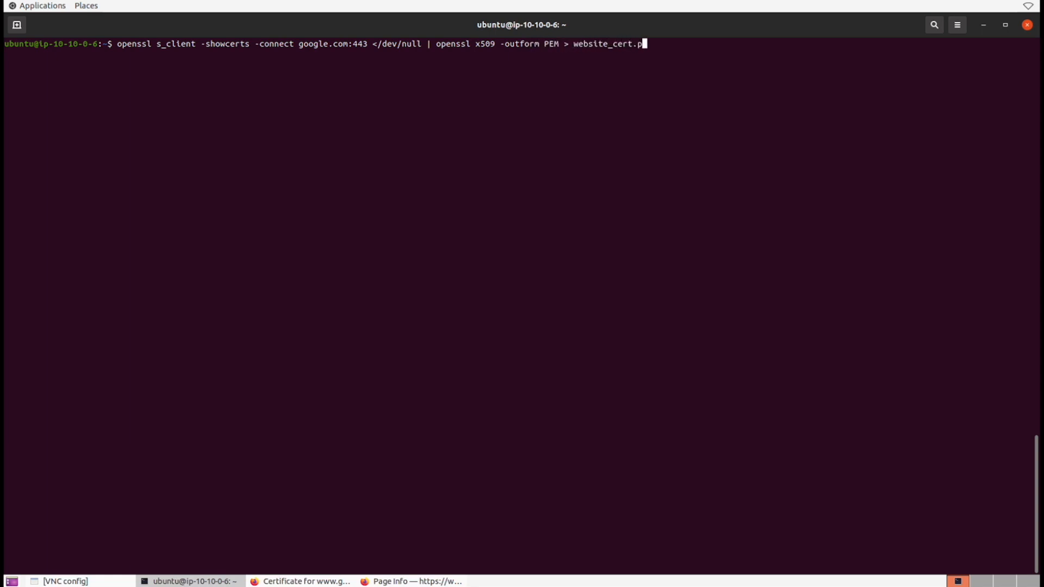
key(Return)
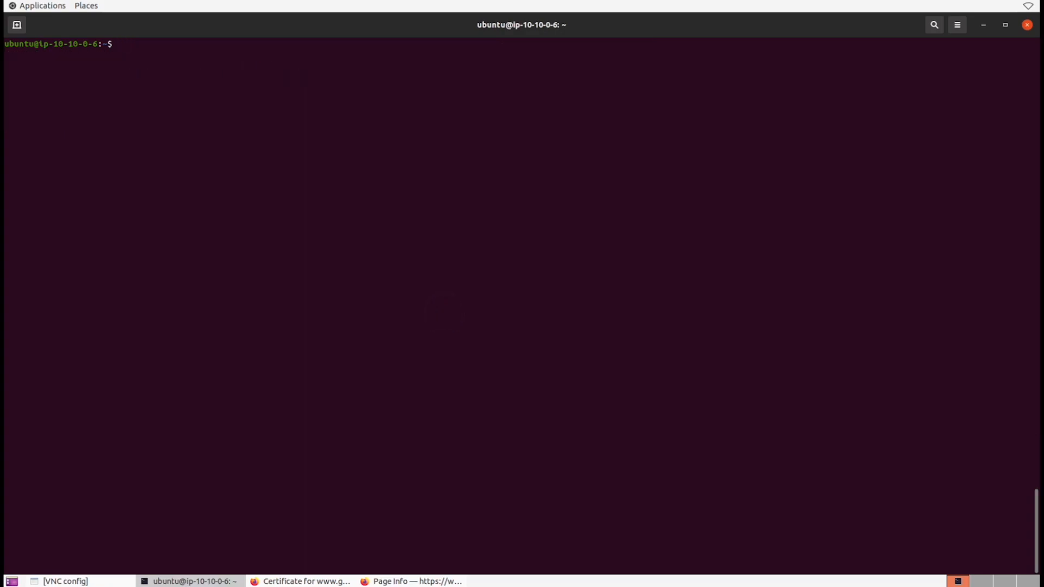
Decode website_cert.pem with openssl x509 -noout -text and scroll up to view subject *.google.com
text(openssl)
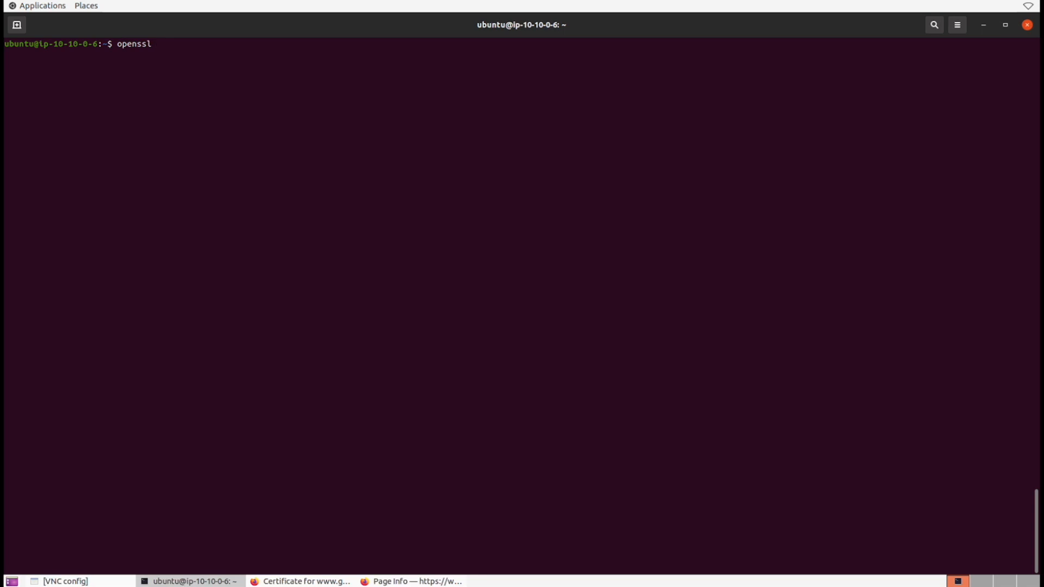
text(x)
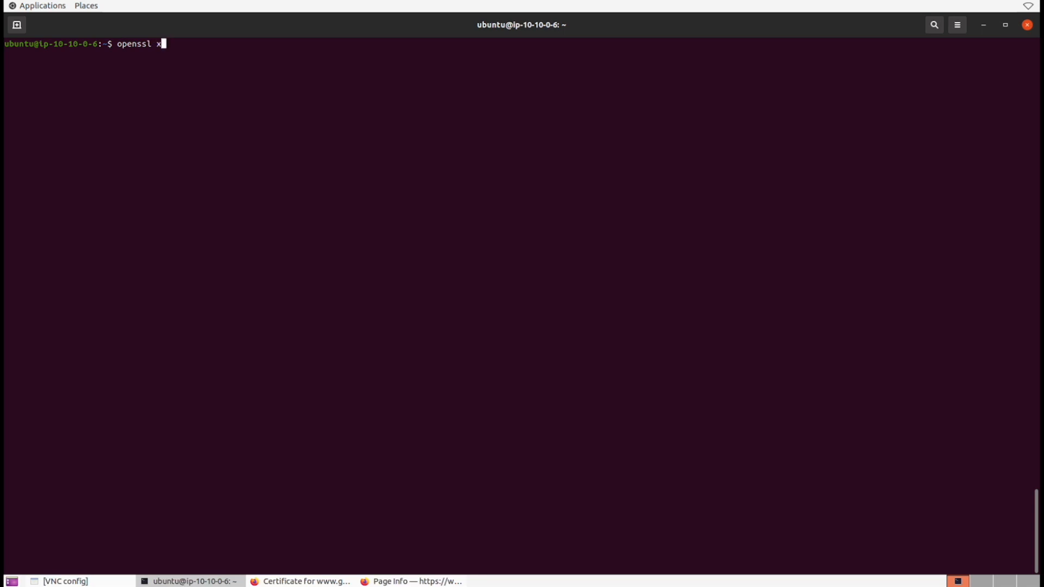
text(509)
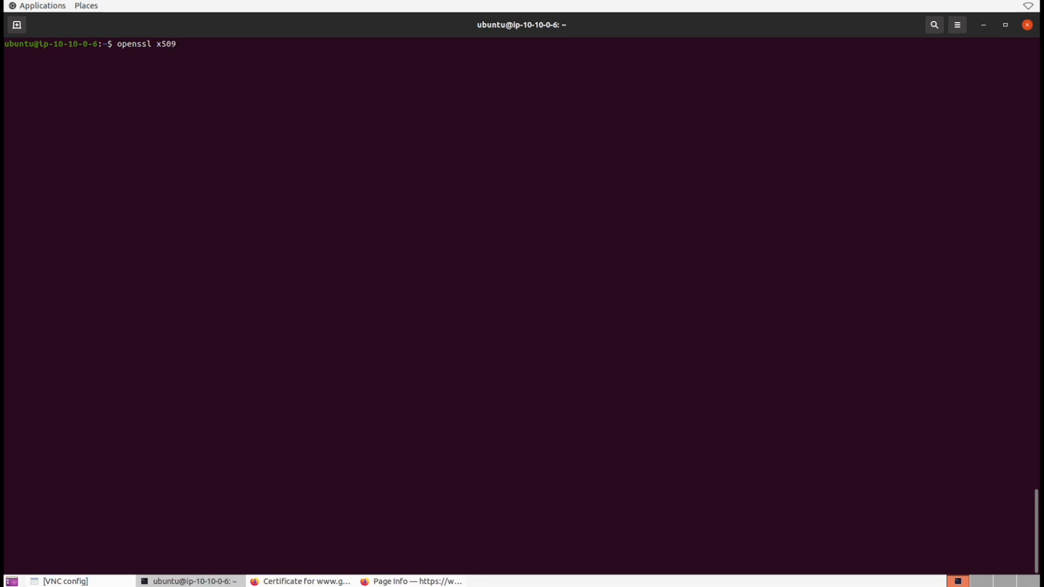
text(-in website_cert.pem -)
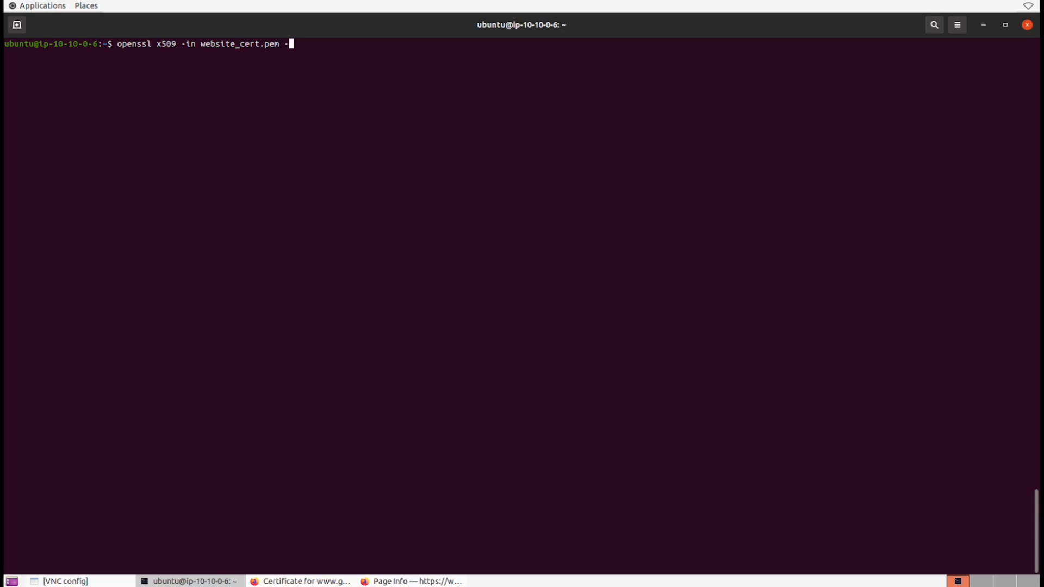
text(noout)
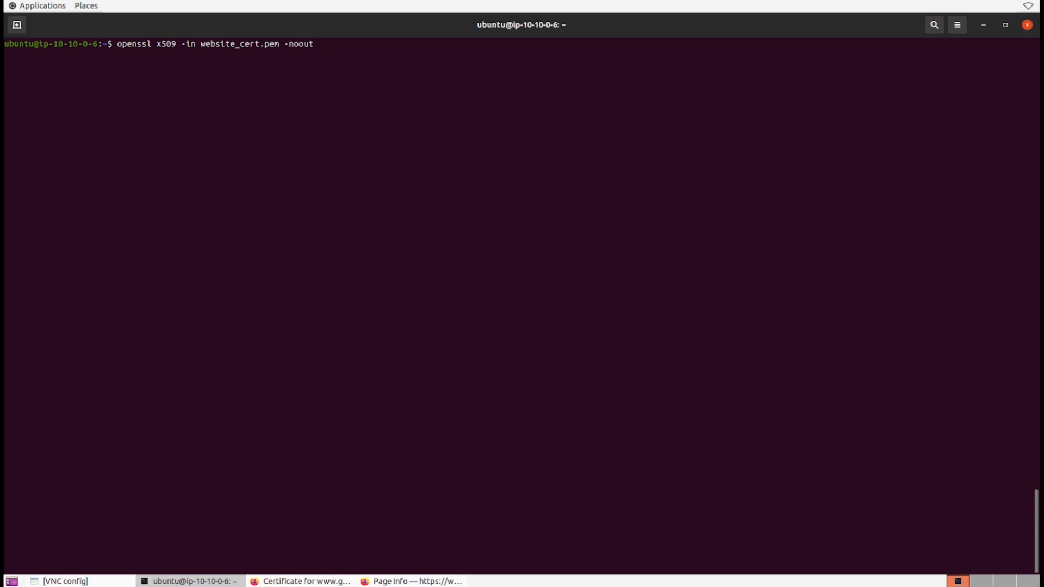
text(-text)
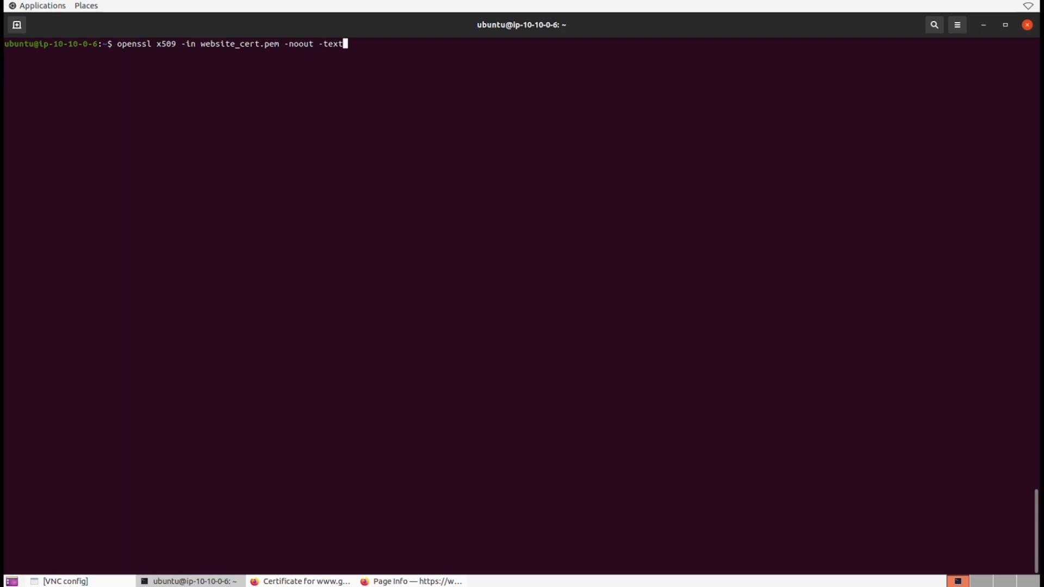
key(Return)
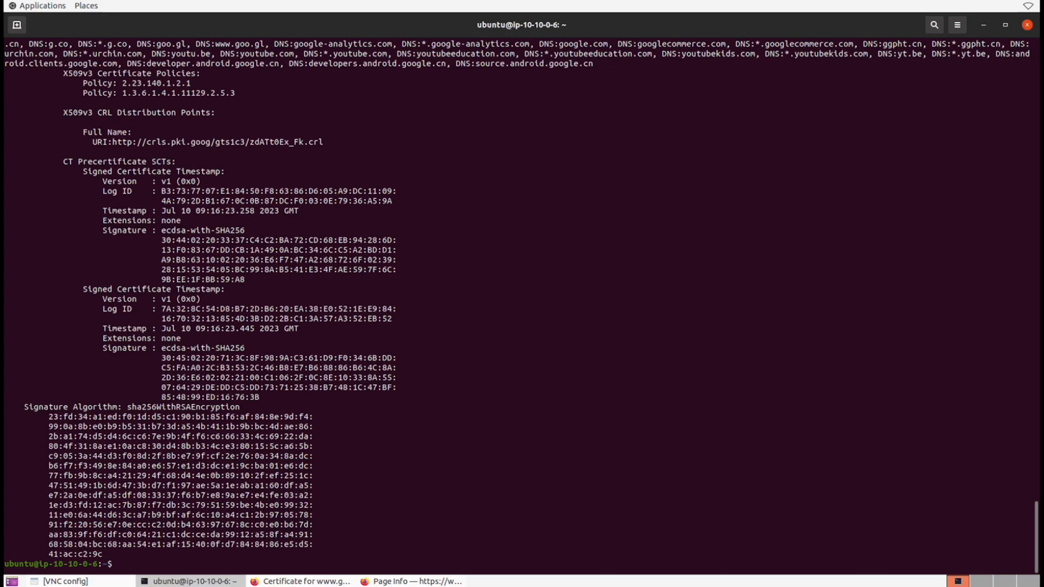
scroll(up, 3)
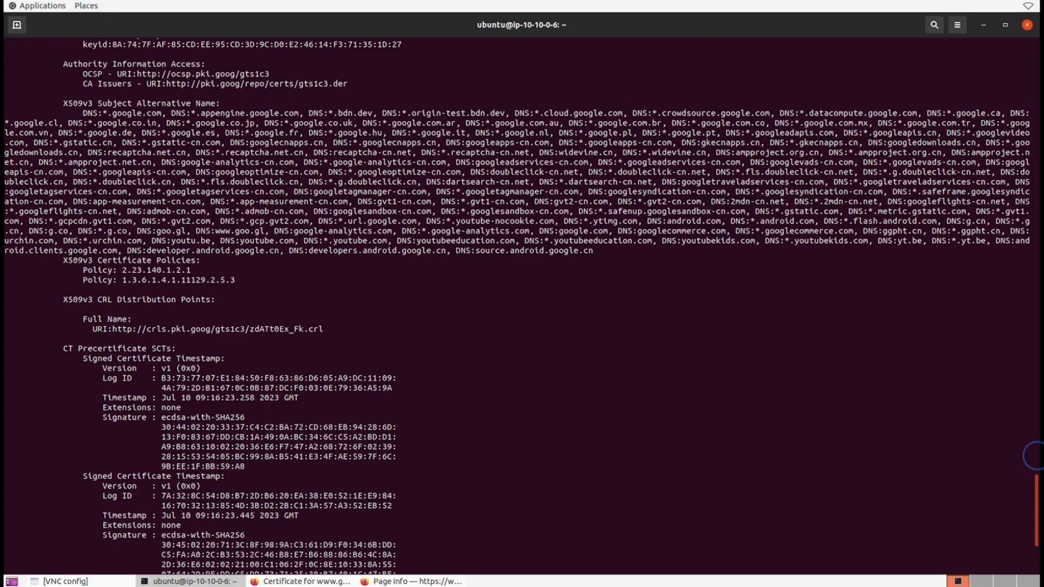
scroll(up, 3)
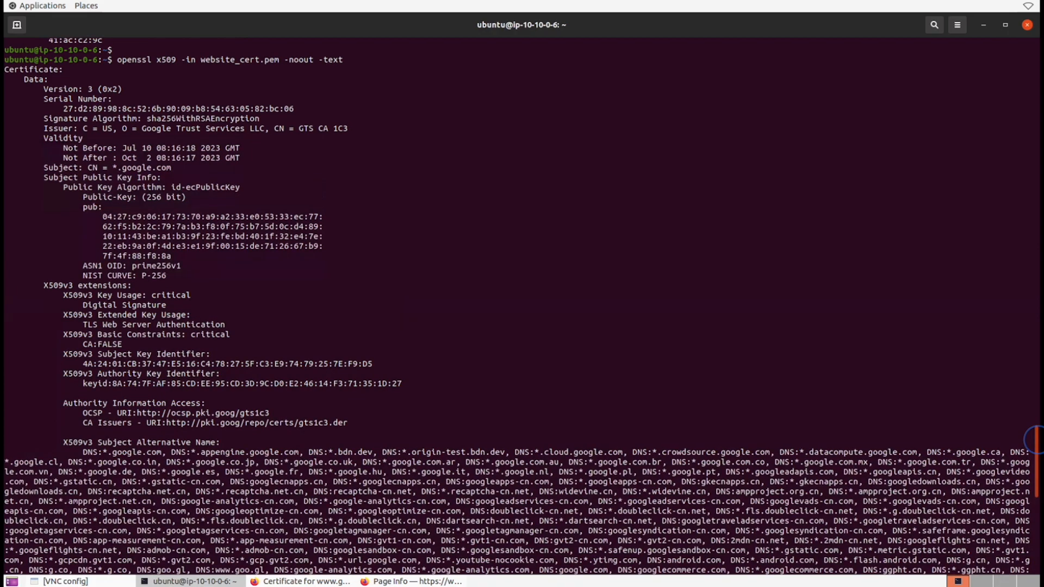